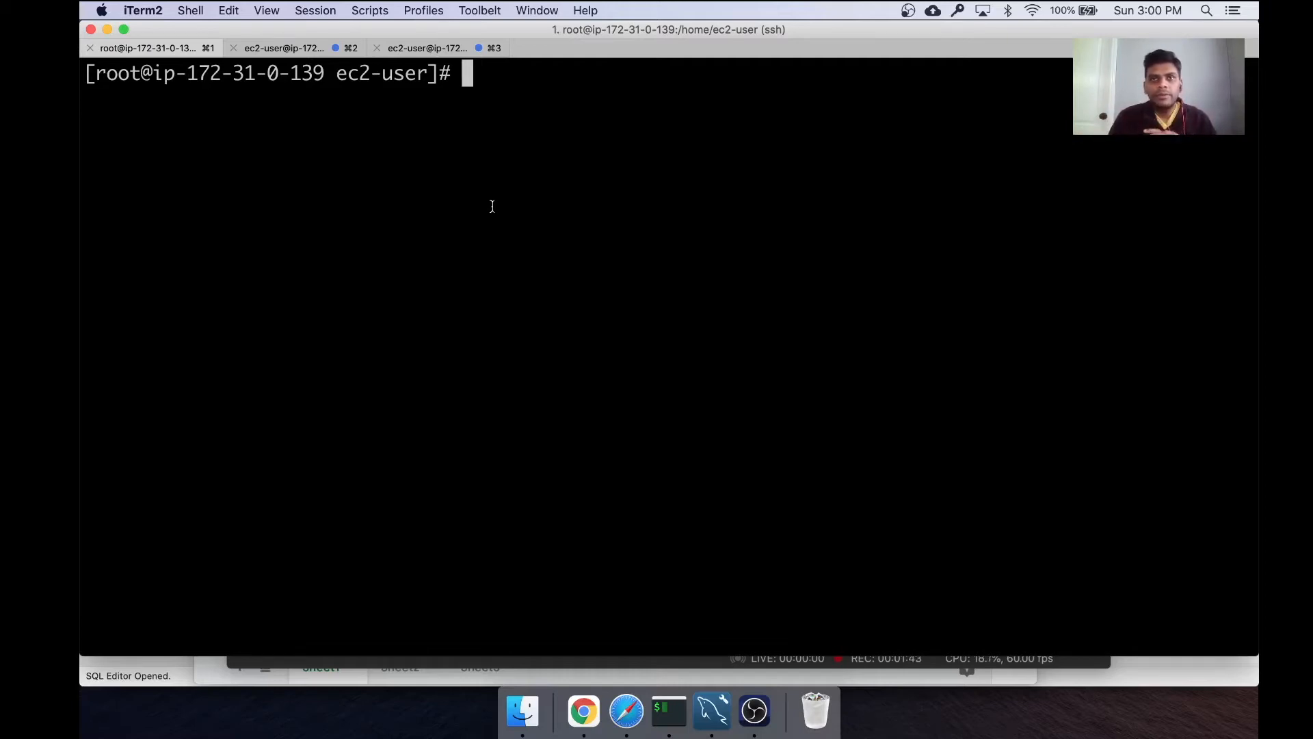
Step: Leave the iTerm2 root shell and bring the Safari browser with the concurrency spreadsheet forward
text(#)
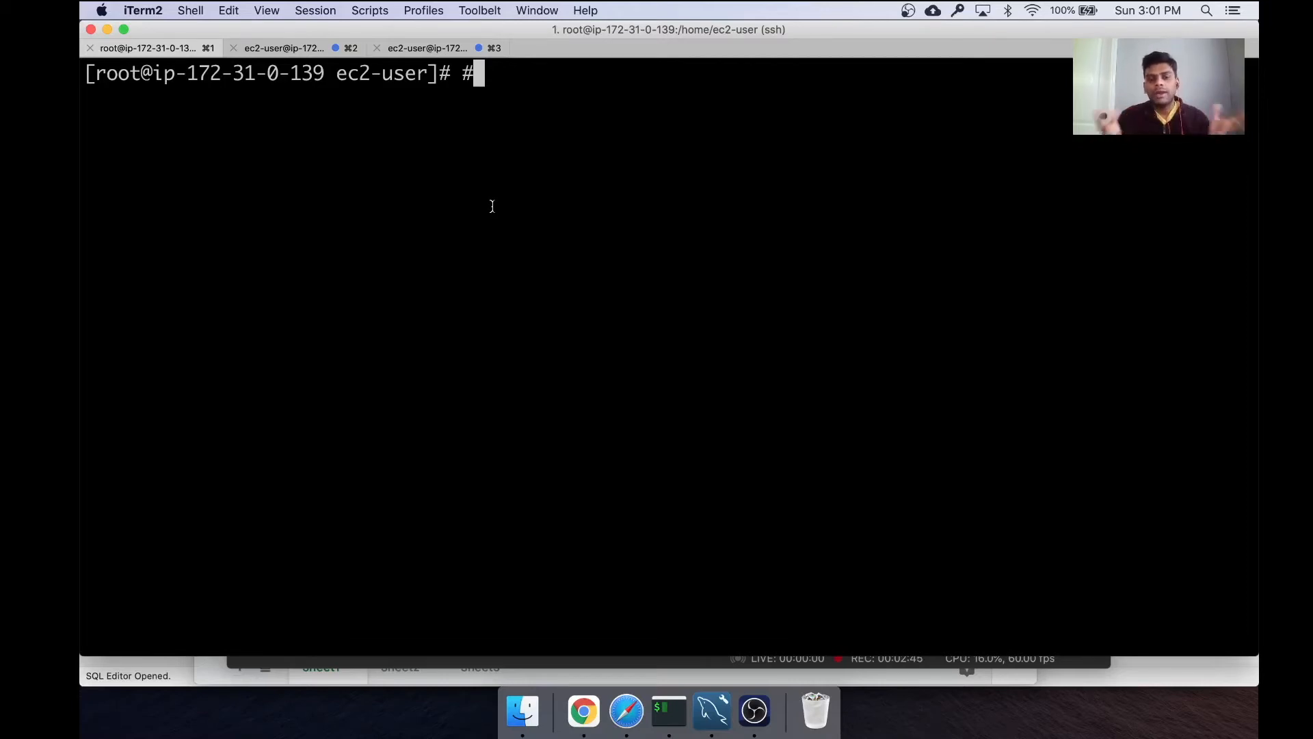
text(#)
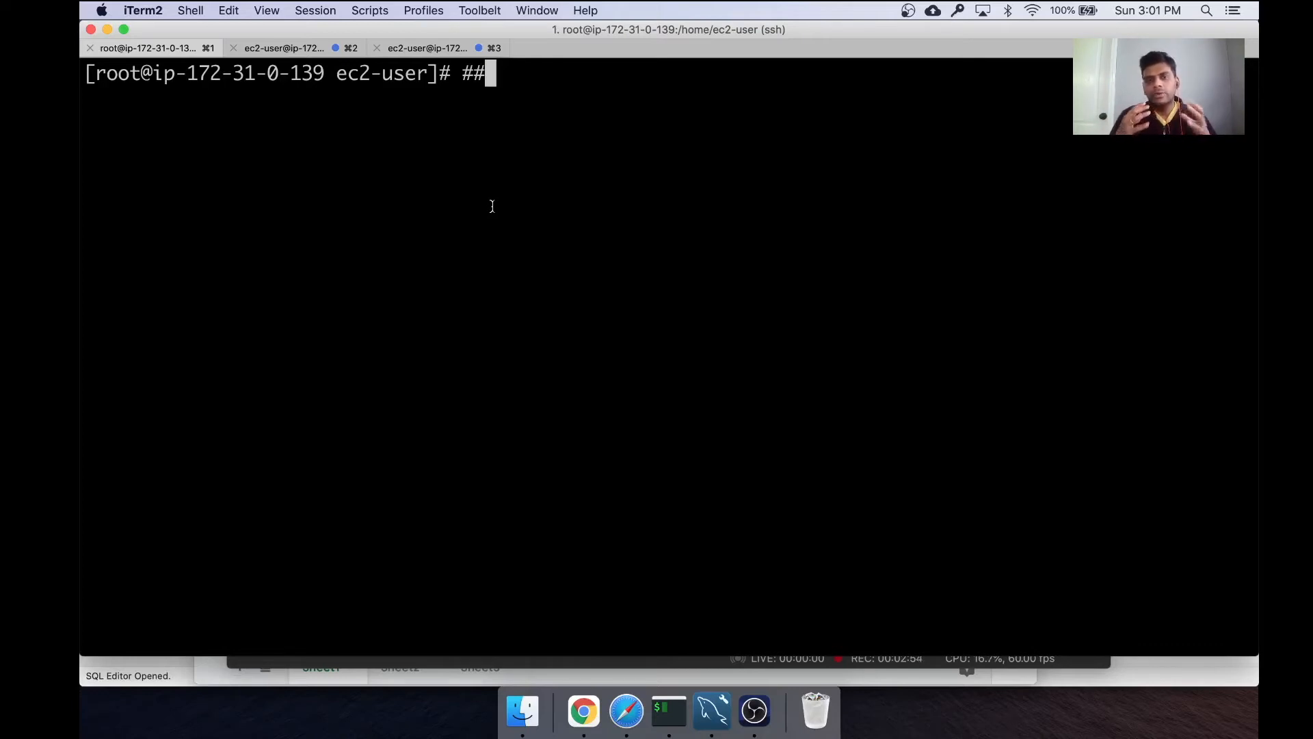
mouse_move(626, 712)
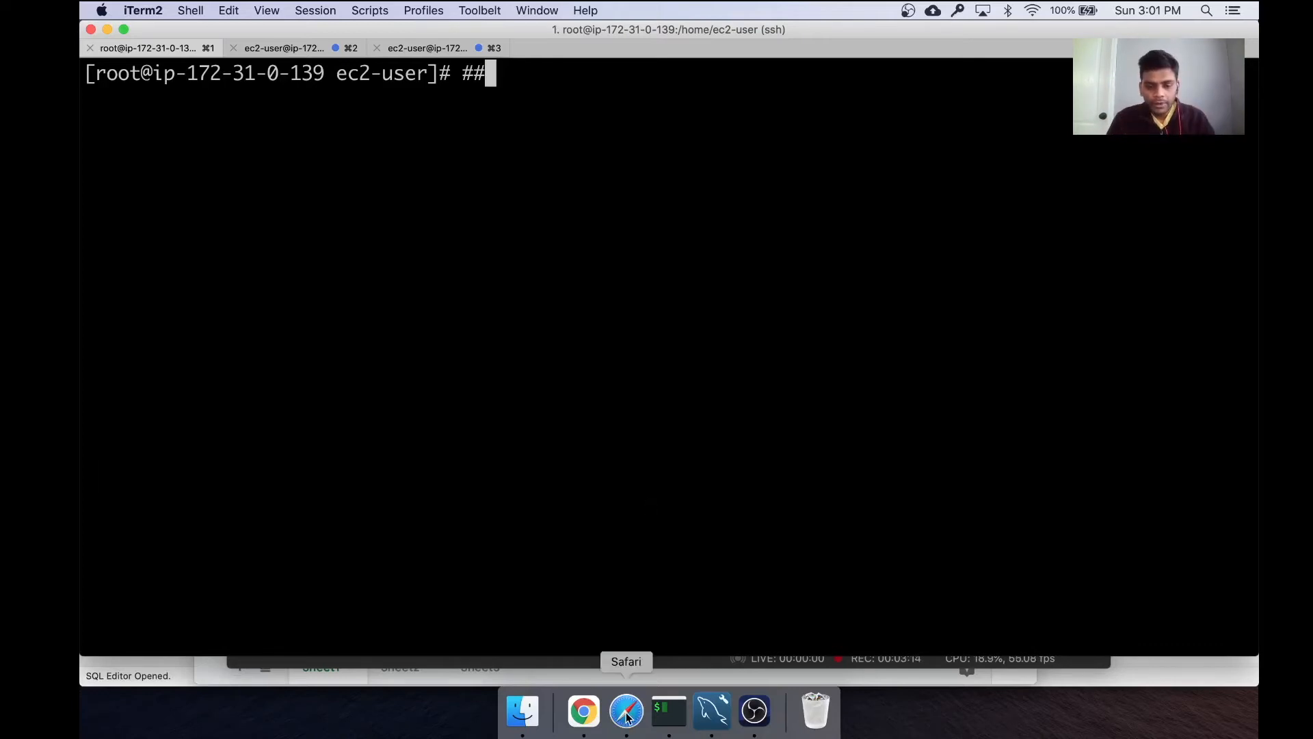
click(625, 712)
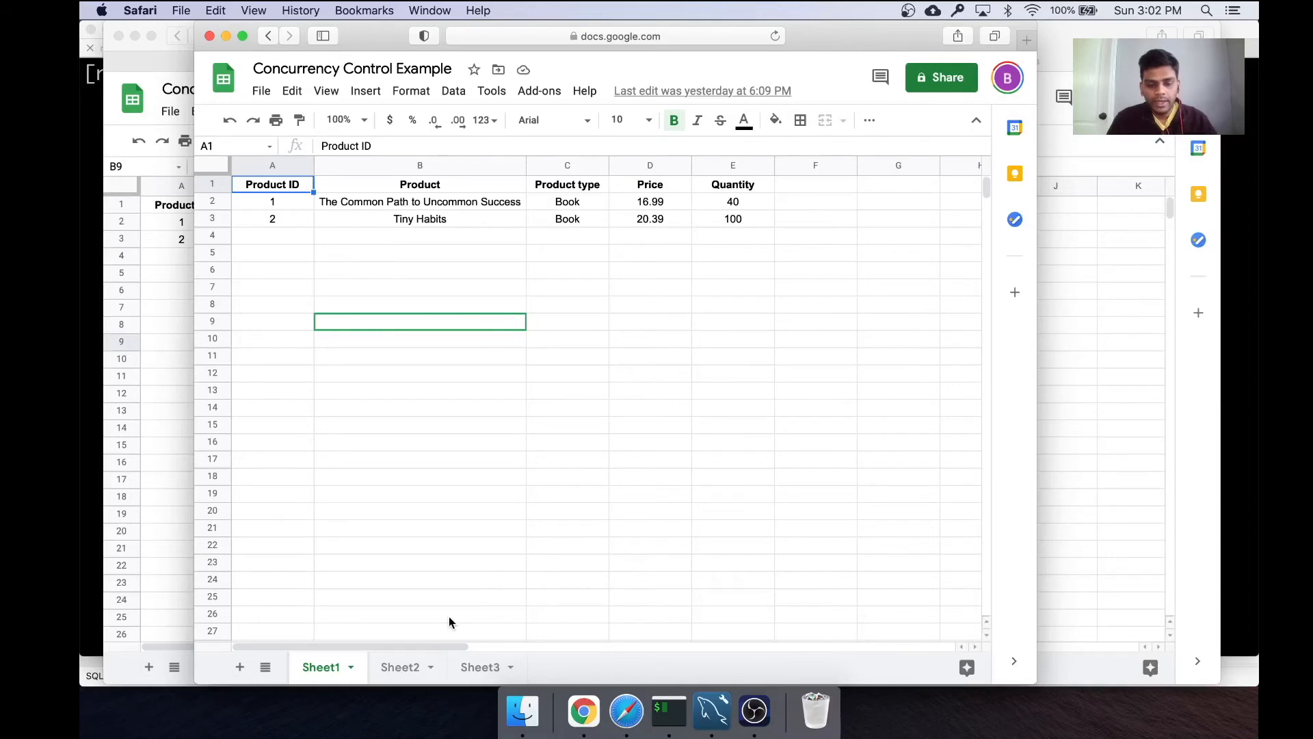
Step: Point out the first book's price 16.99 and quantity 40 on Sheet1, then show the Sheet2 seller/buyer timeline
click(399, 666)
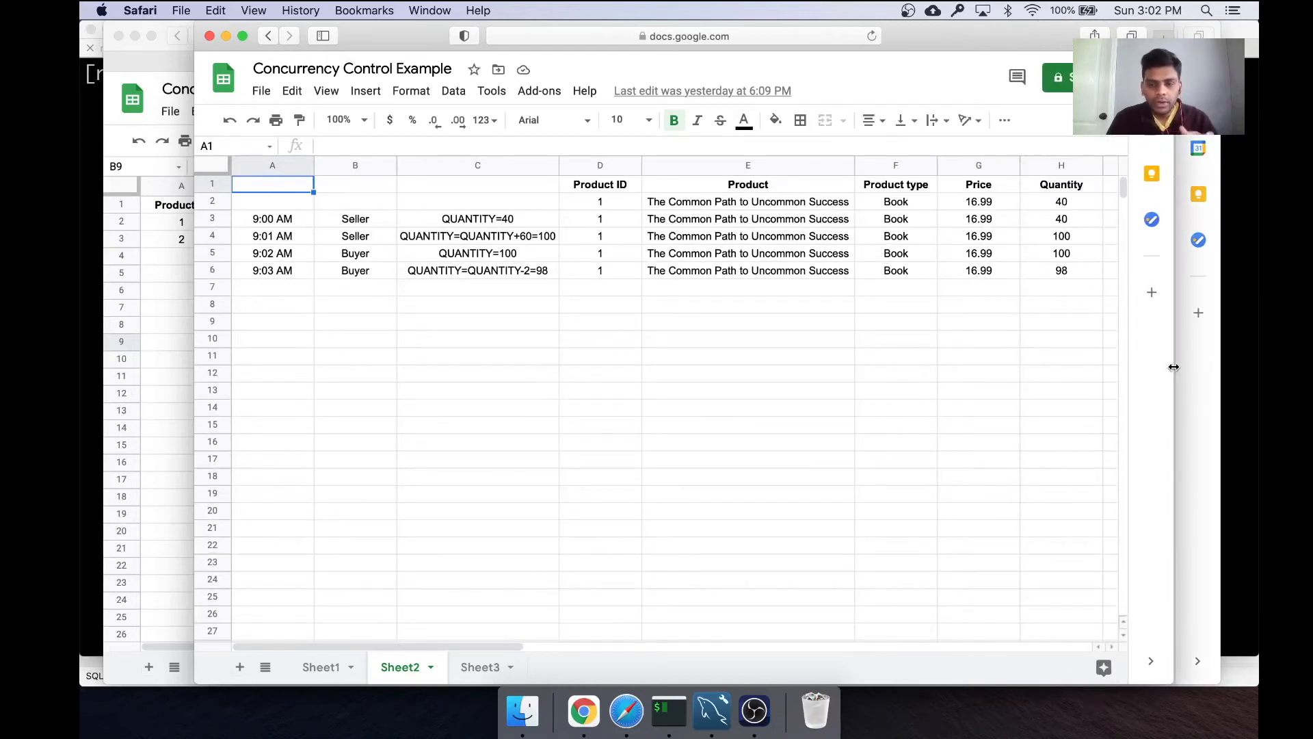
click(320, 666)
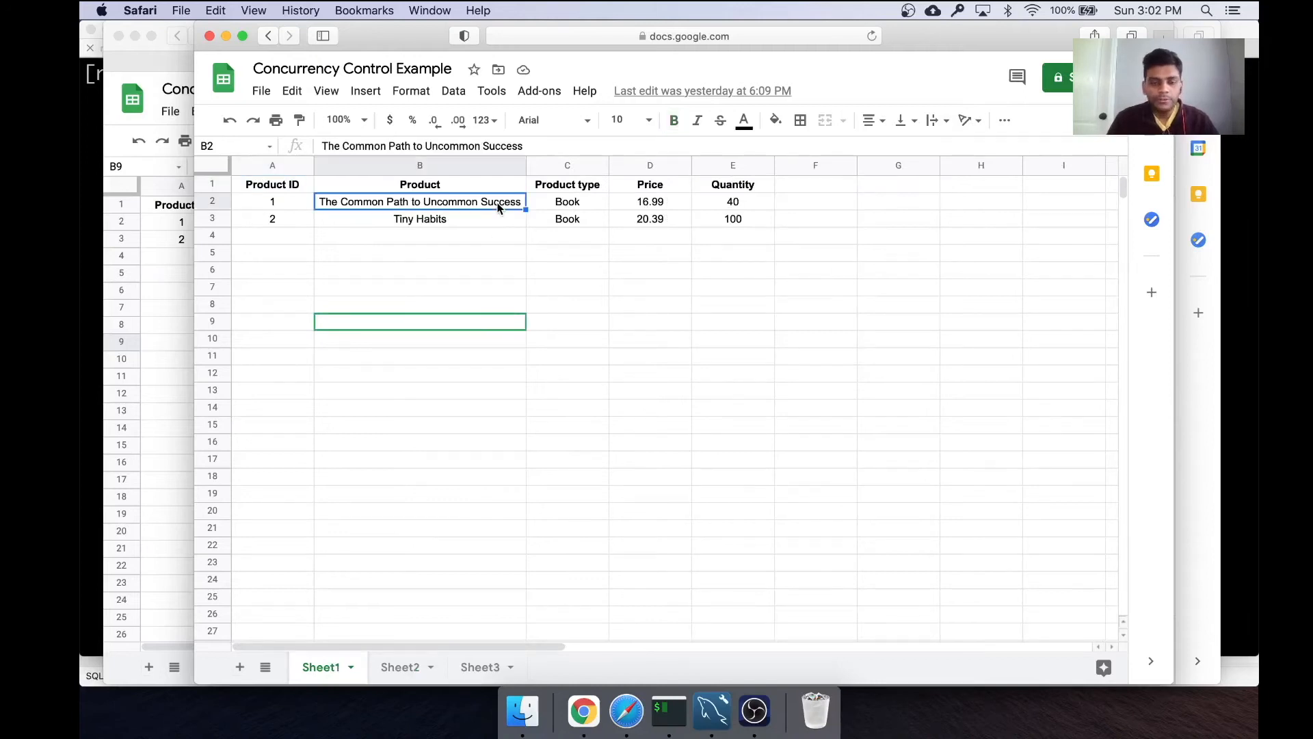
mouse_move(651, 216)
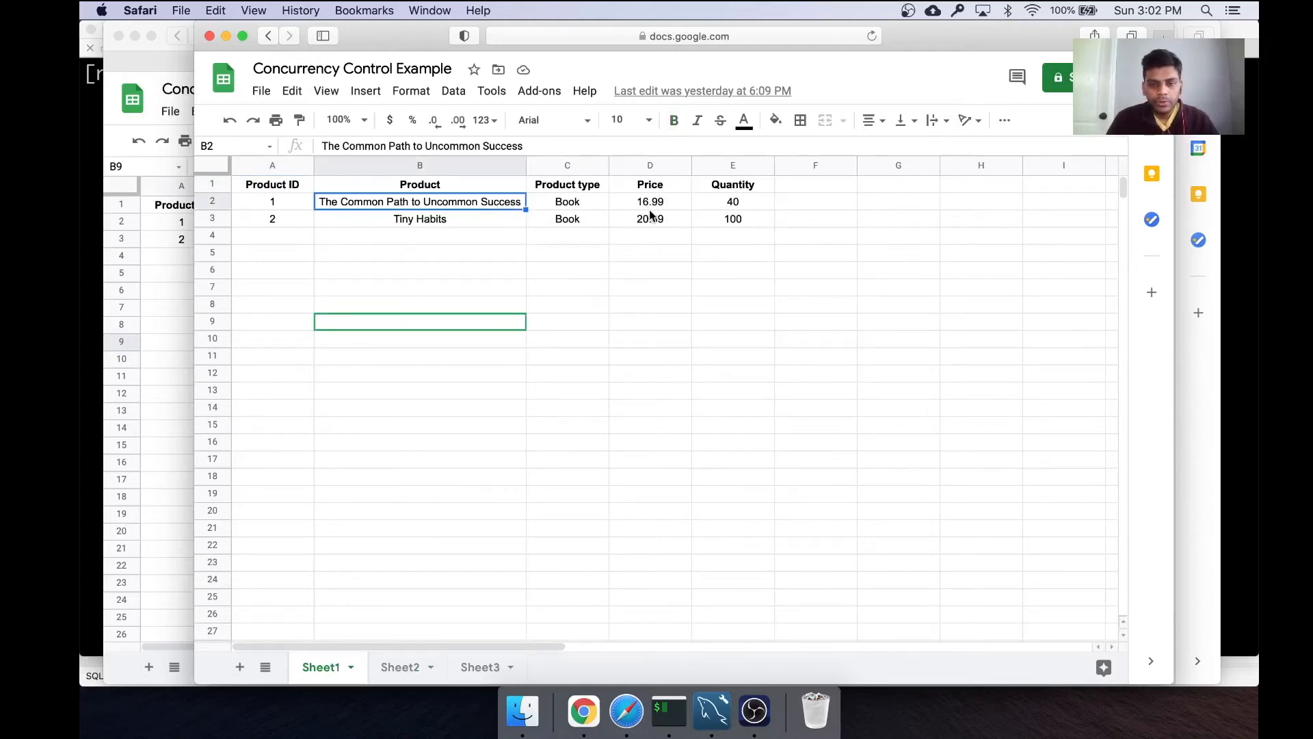
click(650, 201)
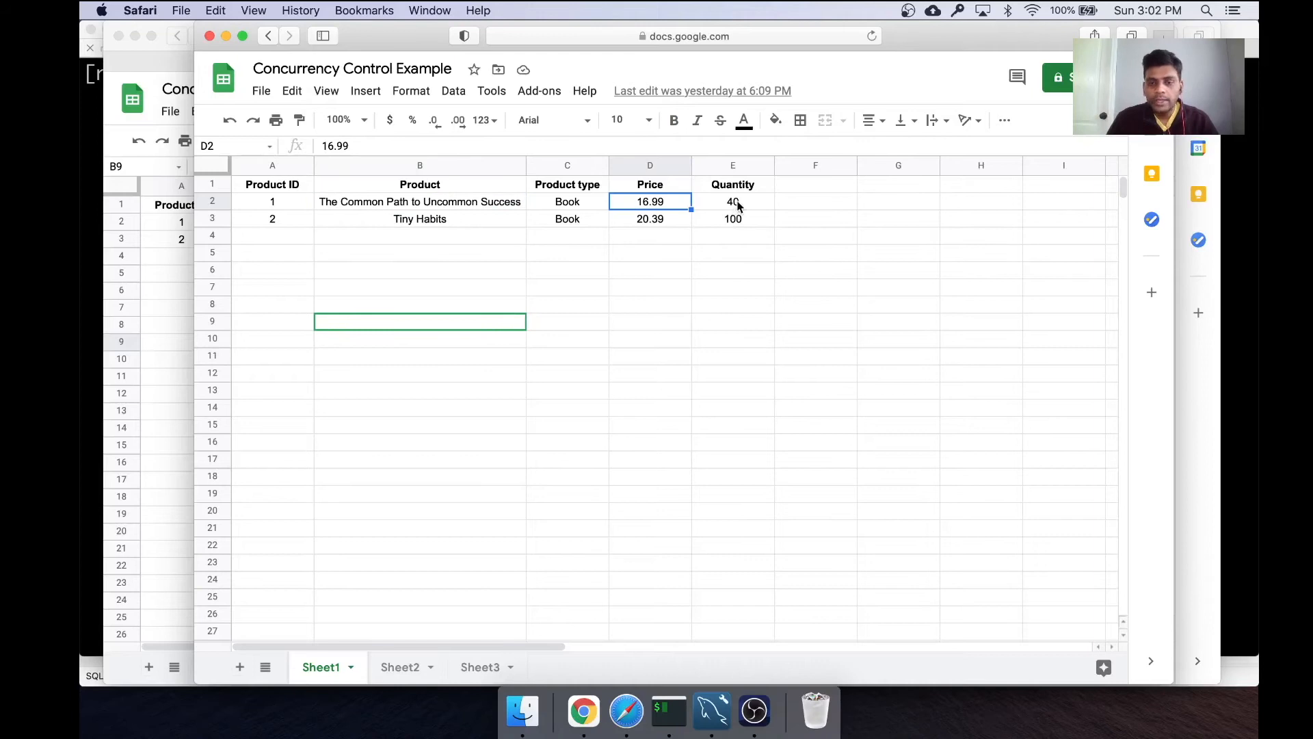
click(732, 202)
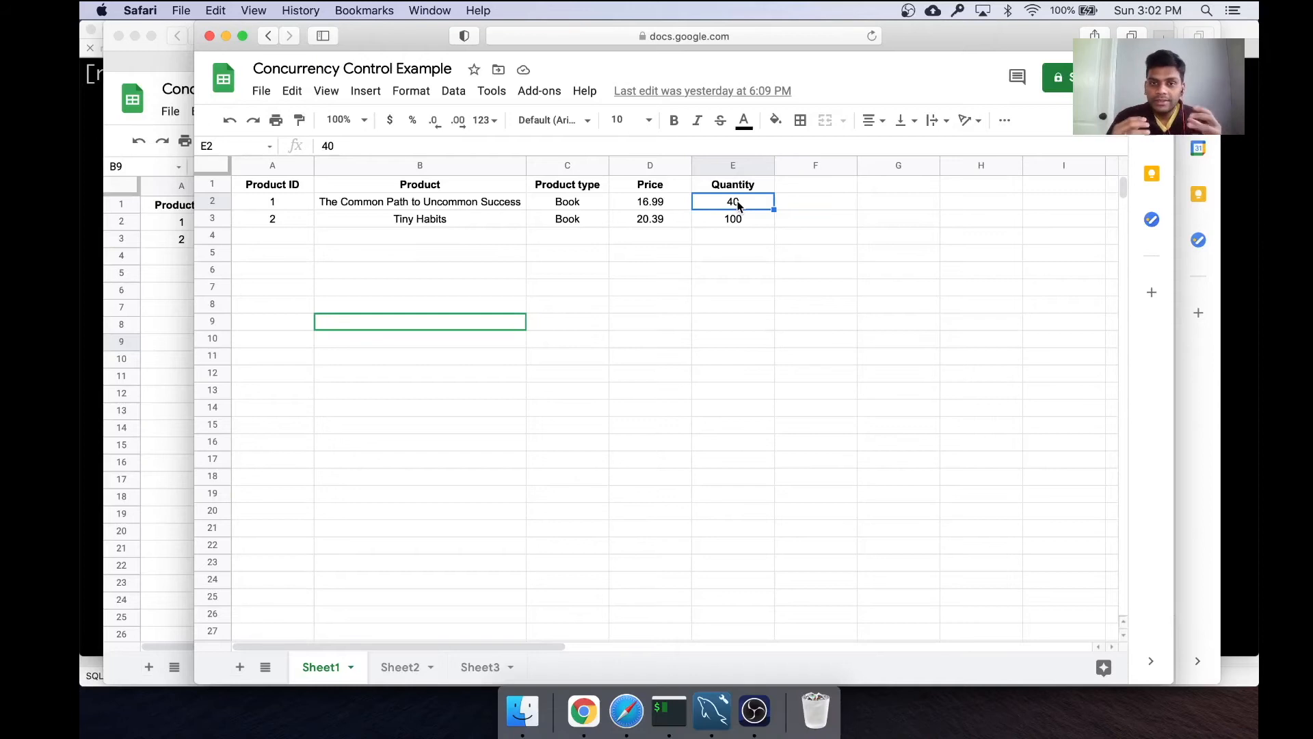
click(399, 666)
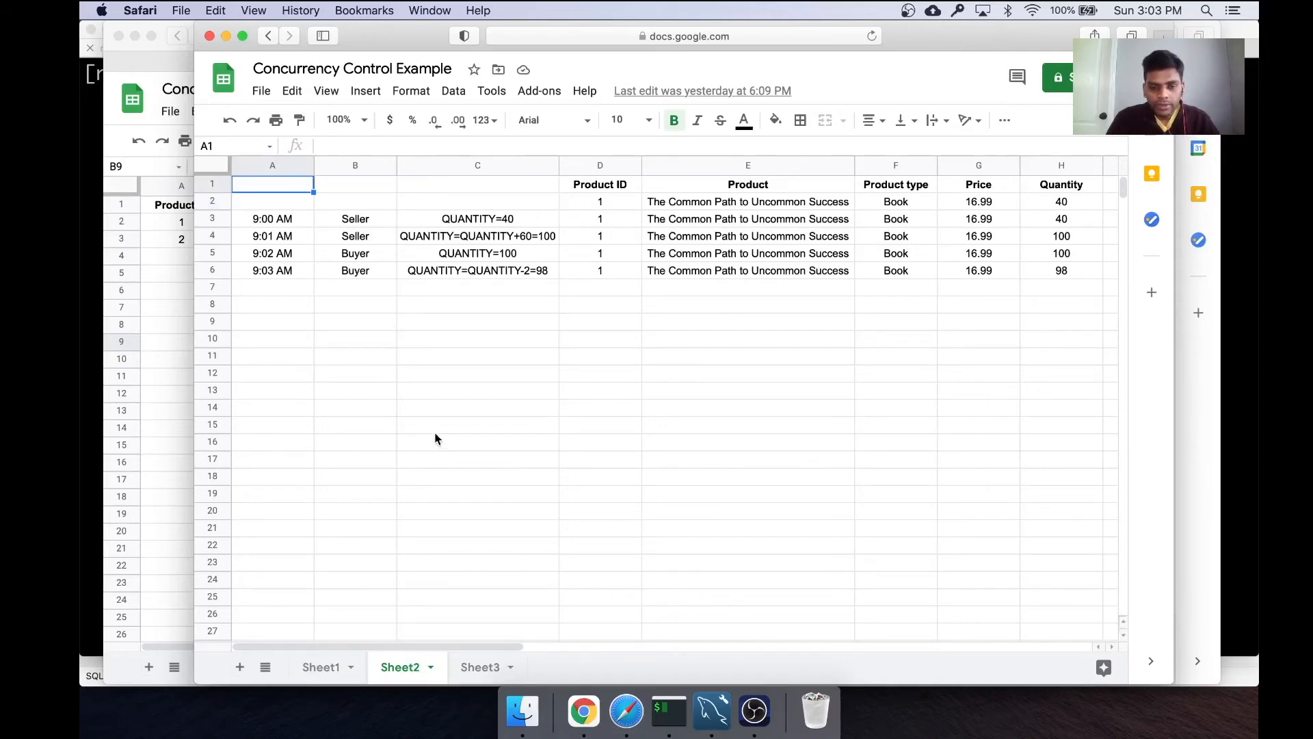
Step: Walk through the seller steps: quantity 40 at 9:00 AM, then the add-60 update at 9:01 AM giving 100
click(271, 253)
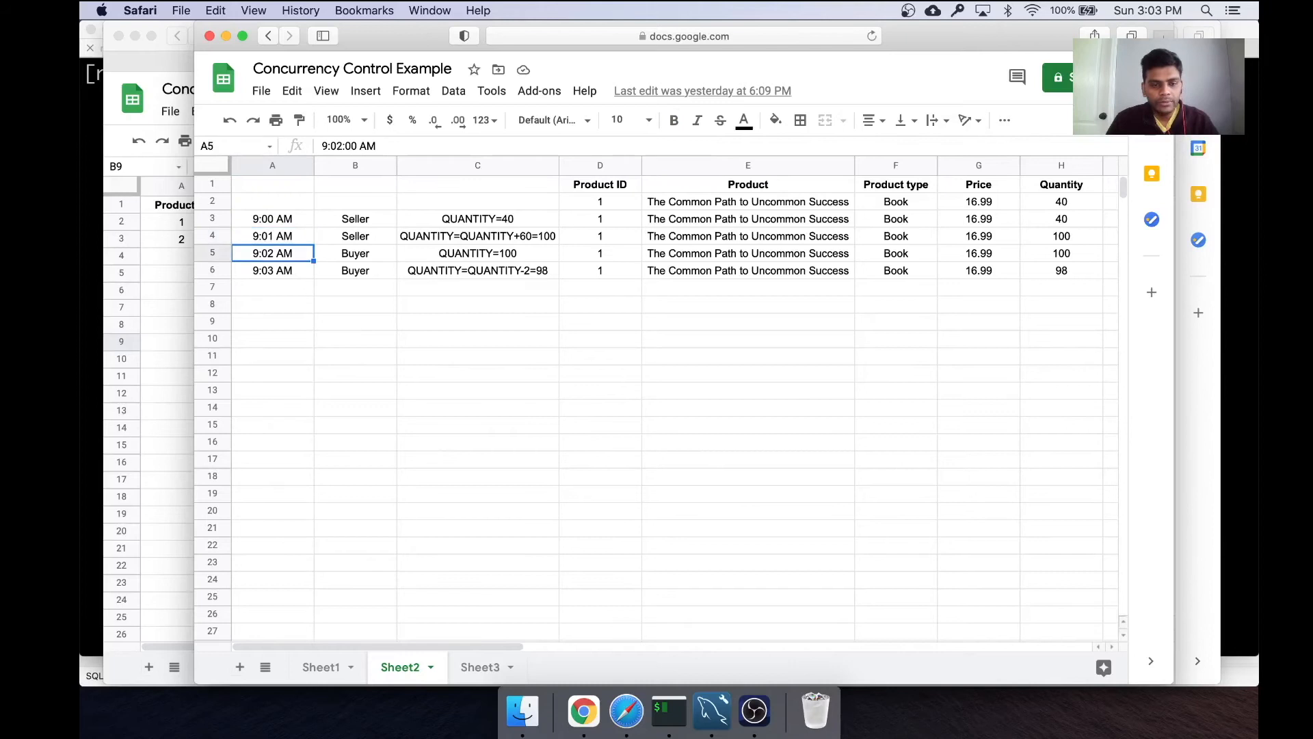
click(356, 219)
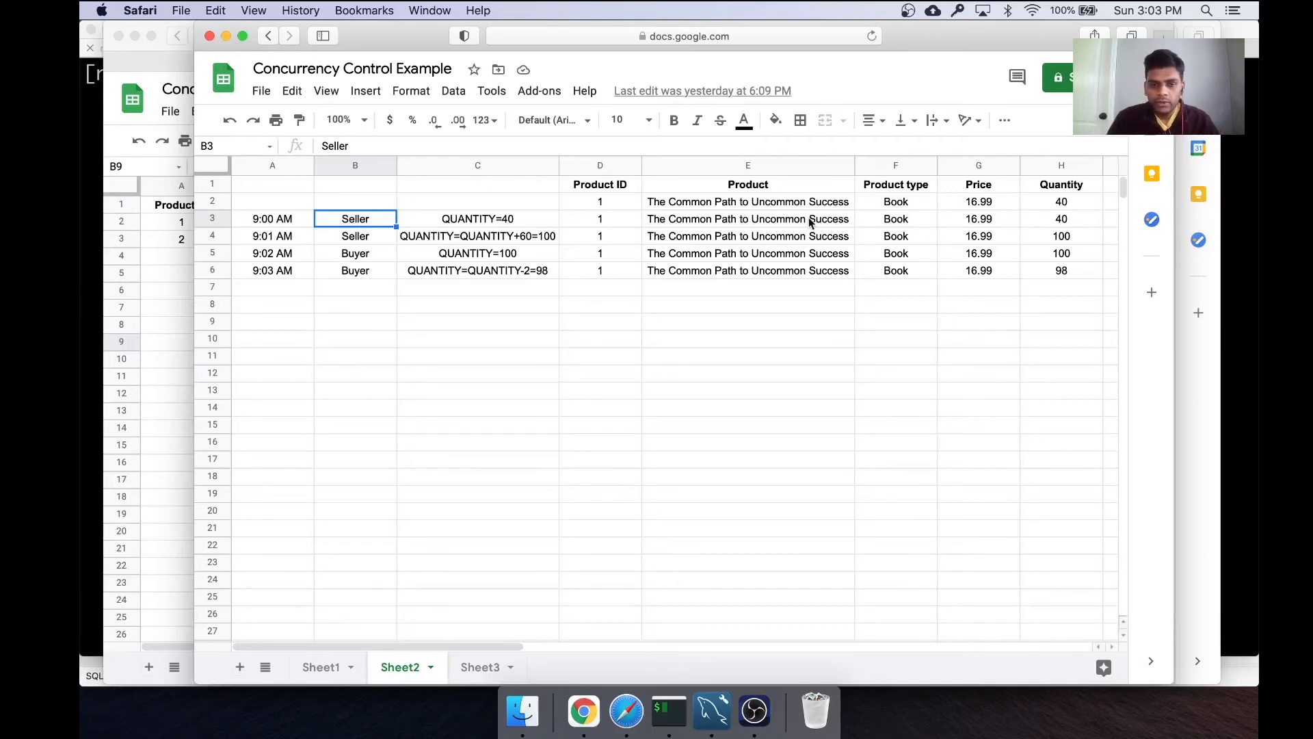
click(1061, 219)
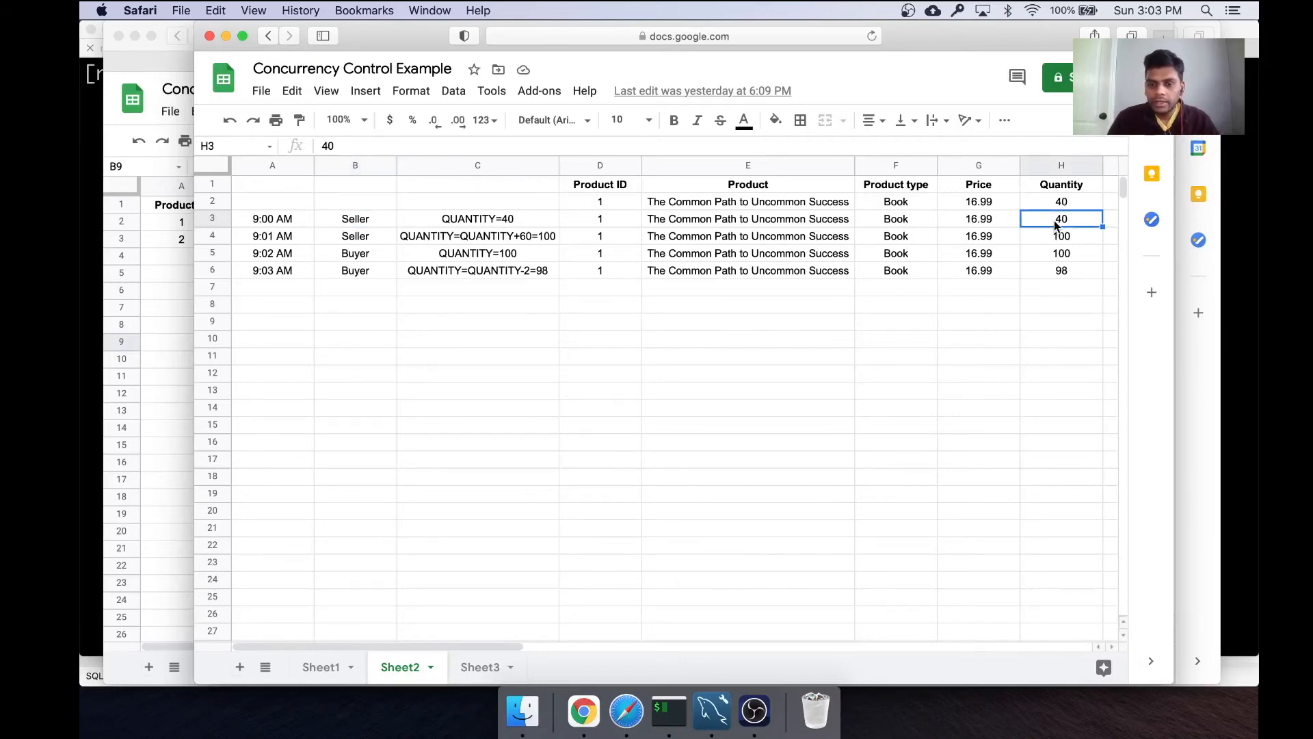
click(272, 235)
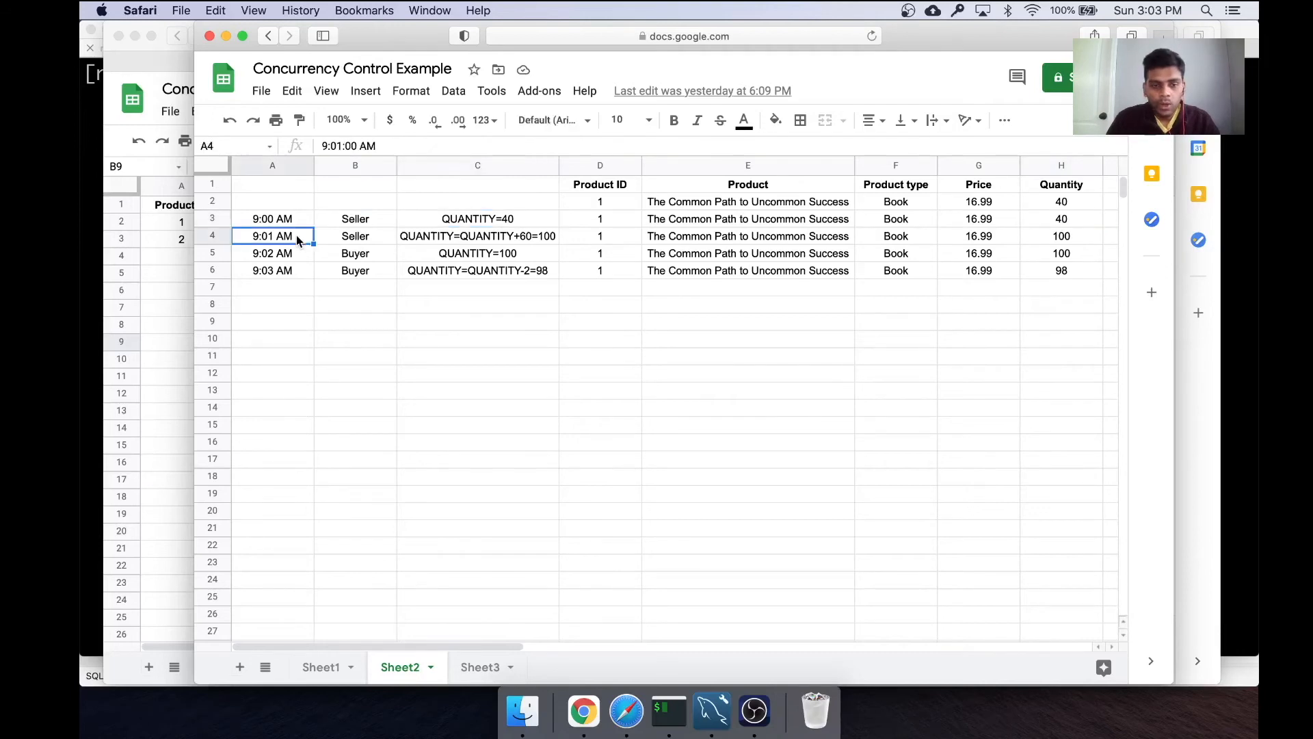
click(478, 235)
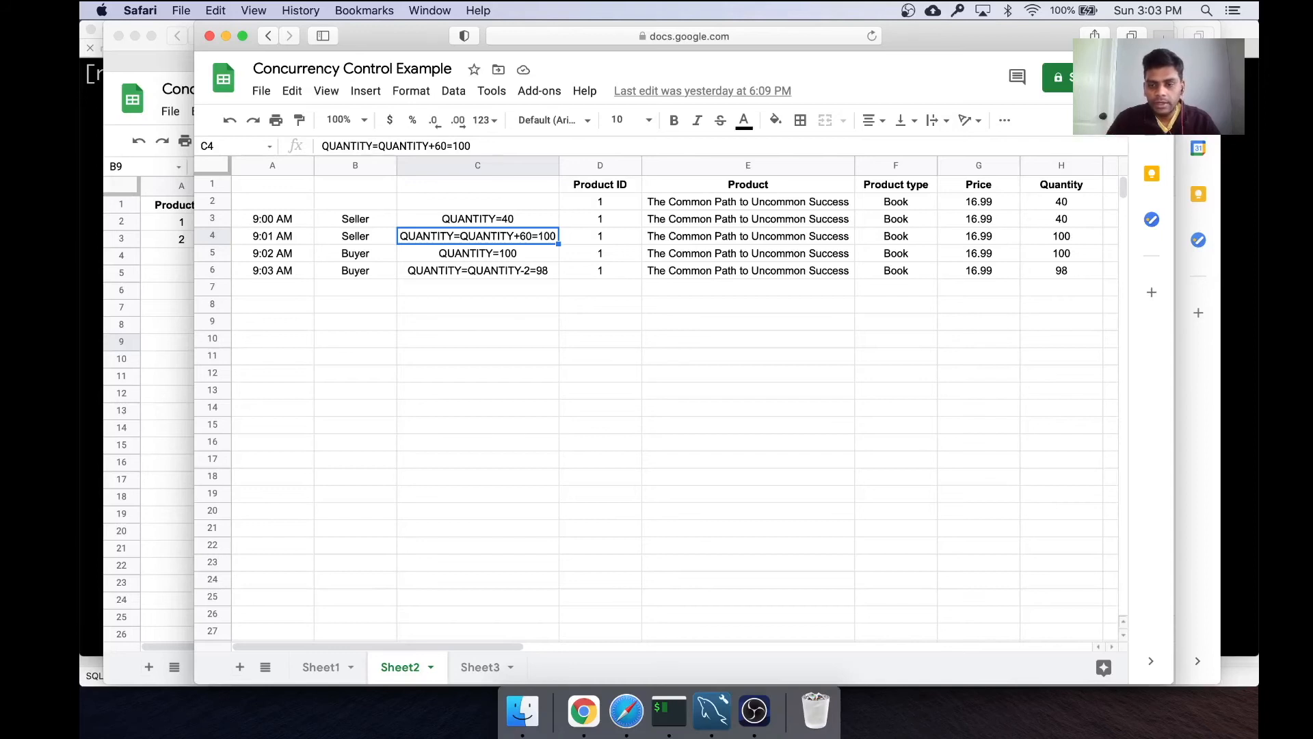
click(895, 235)
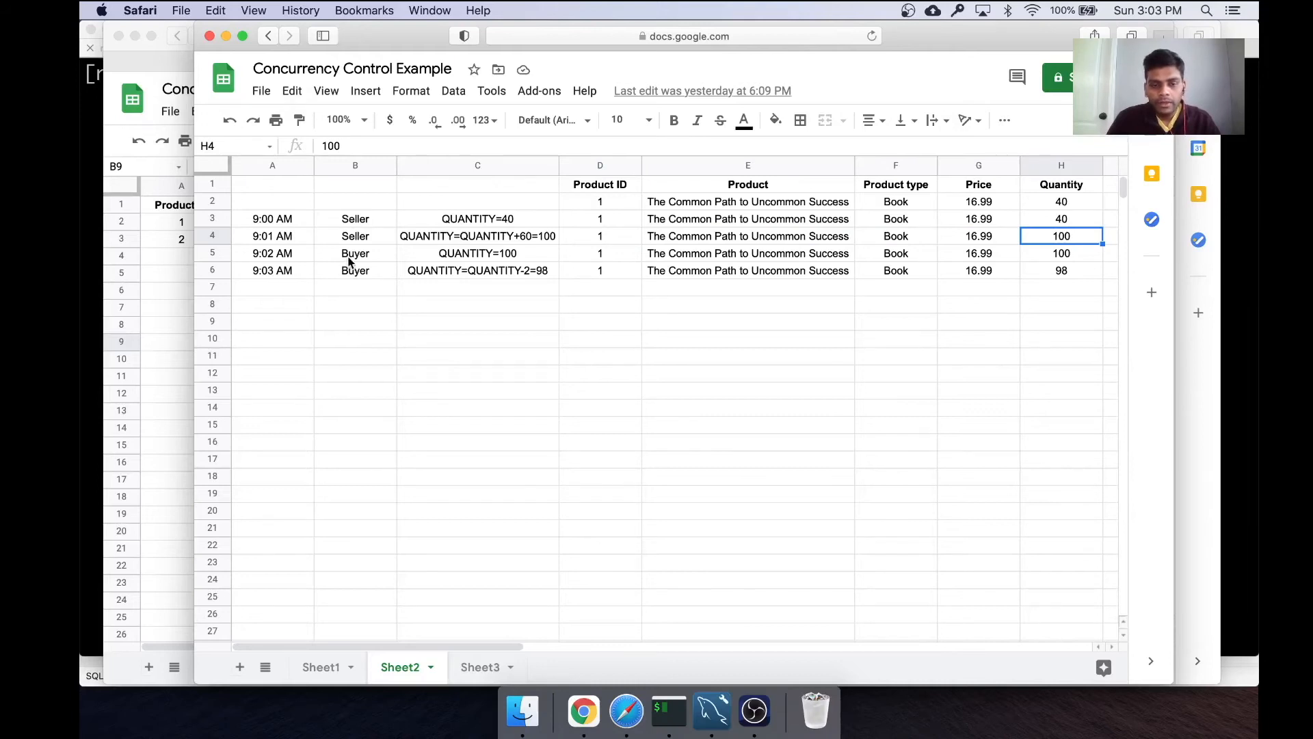
Step: Trace the buyer reading 100 and subtracting 2 to reach 98, then show the concurrent case on Sheet3
click(477, 253)
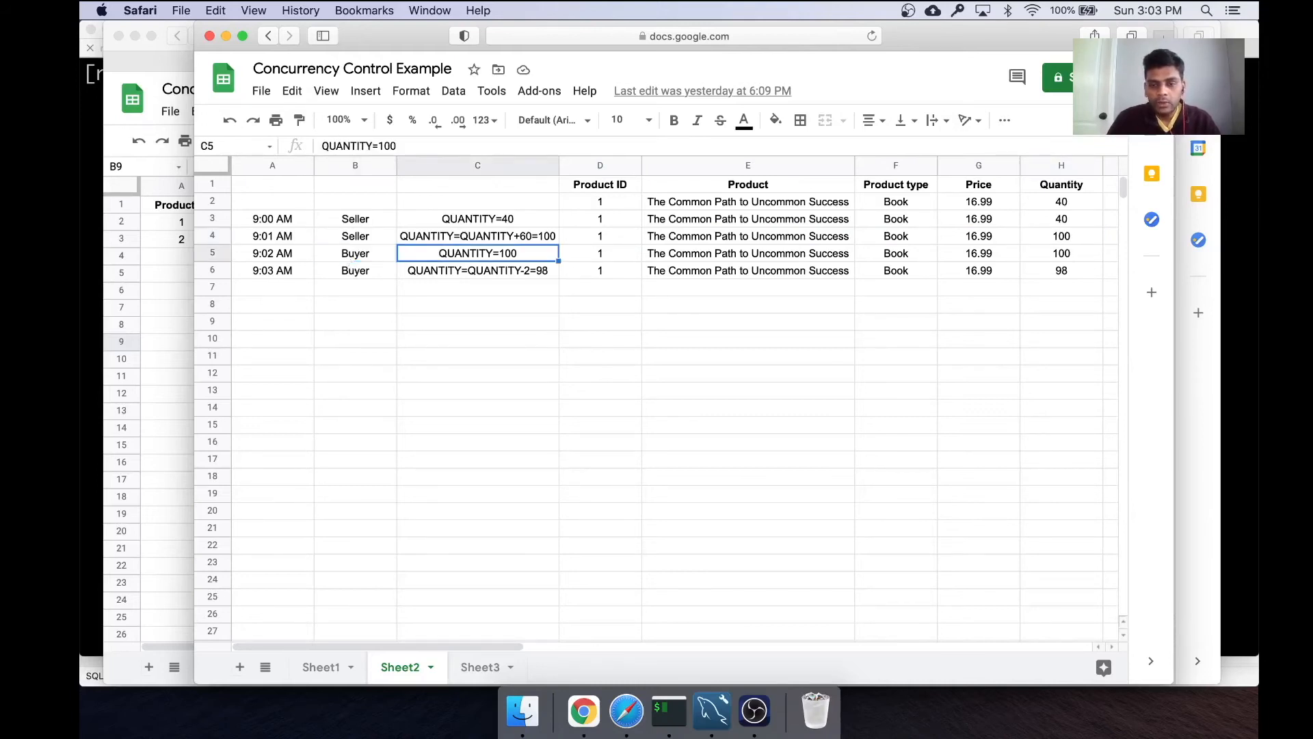
click(748, 253)
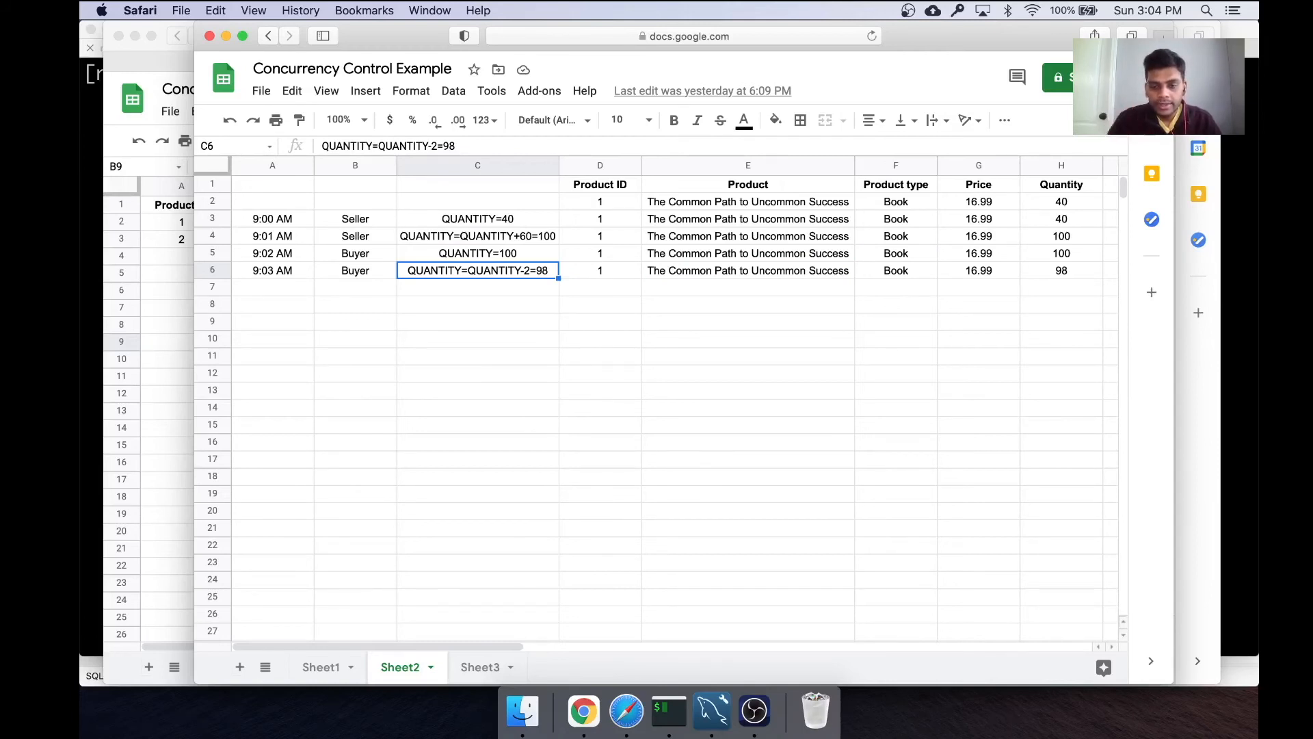
click(976, 269)
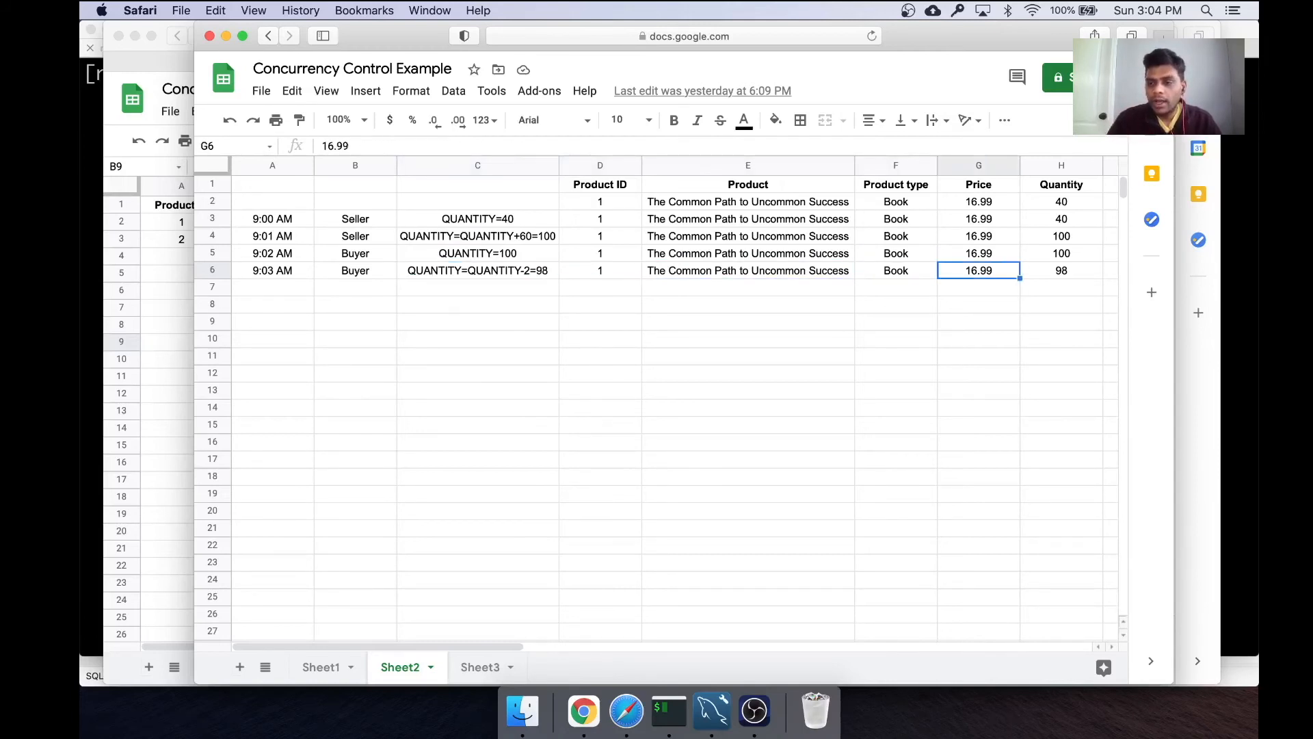
click(1060, 269)
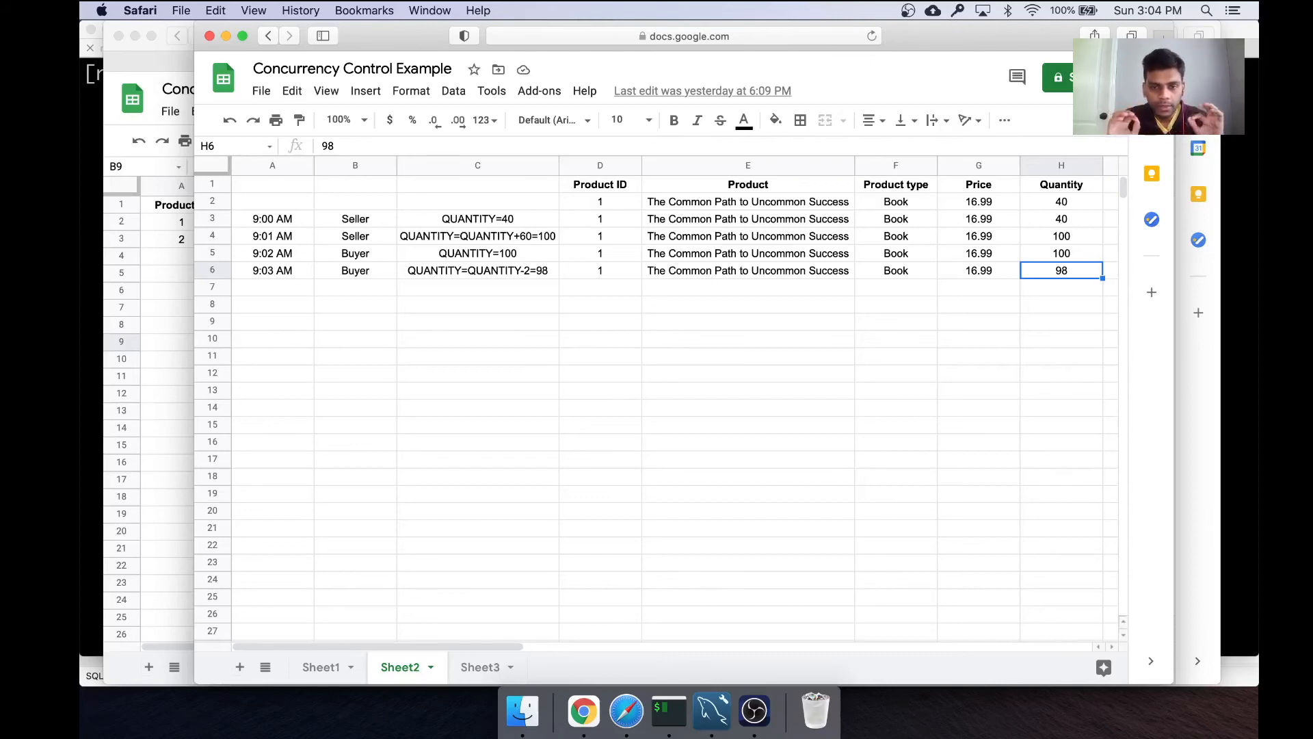
click(480, 667)
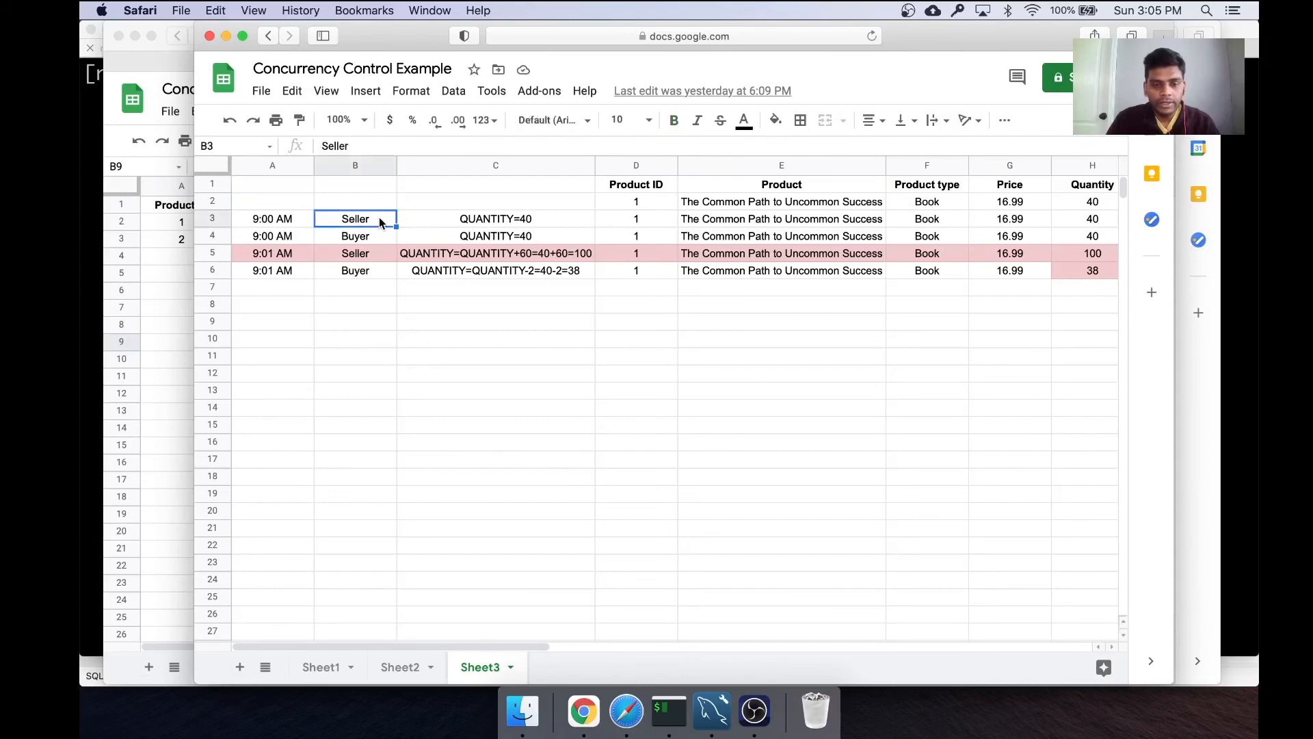
click(496, 219)
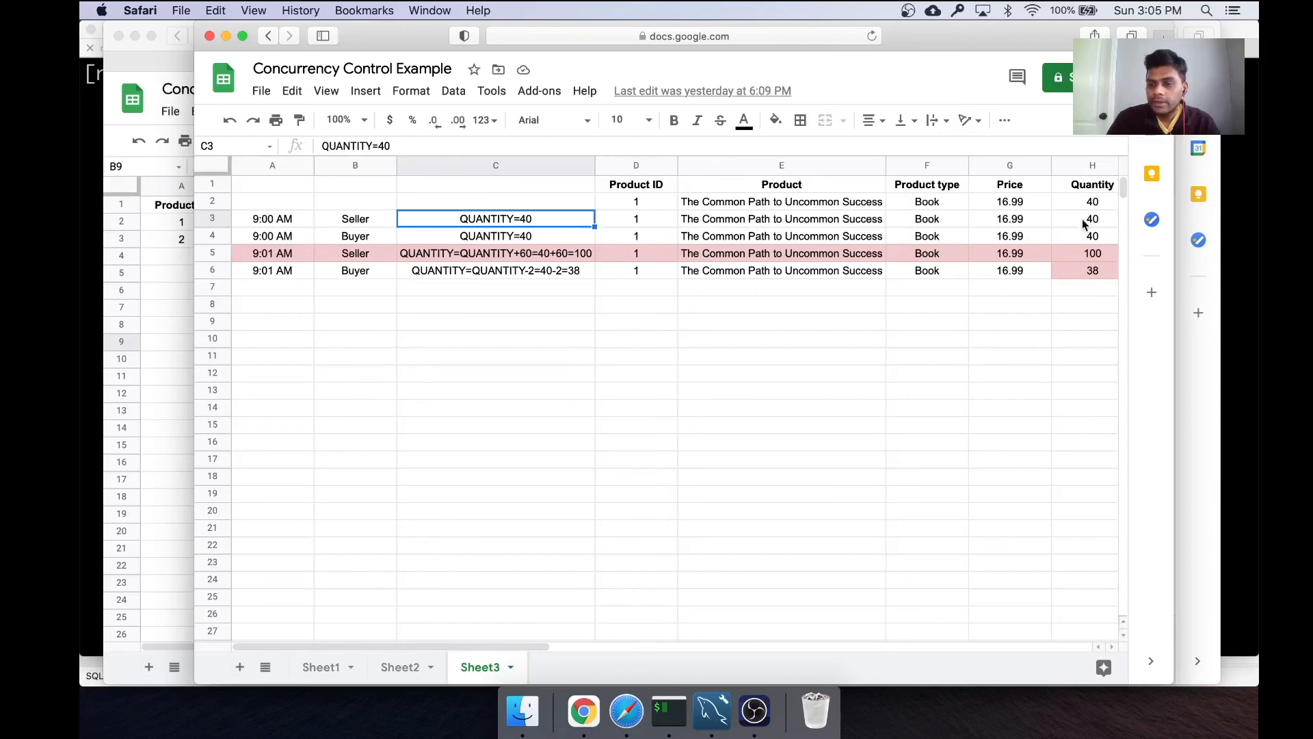
click(1092, 219)
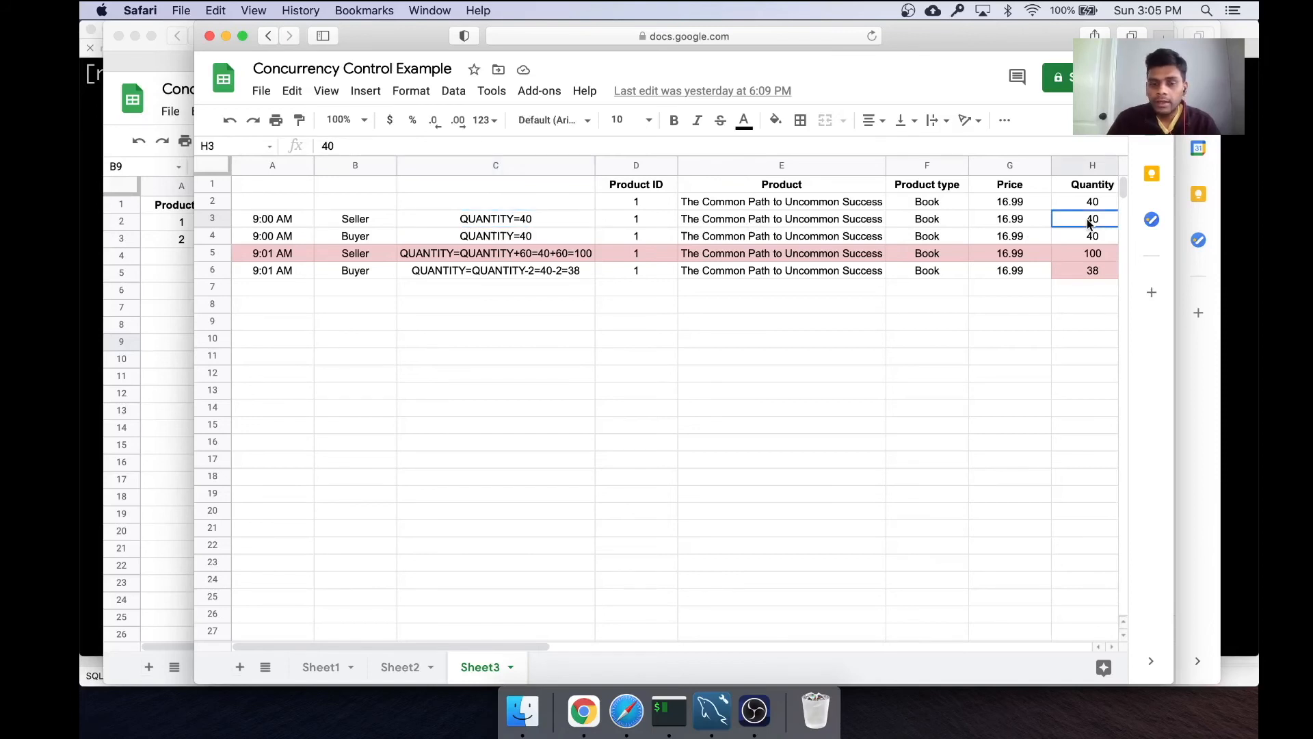
click(356, 235)
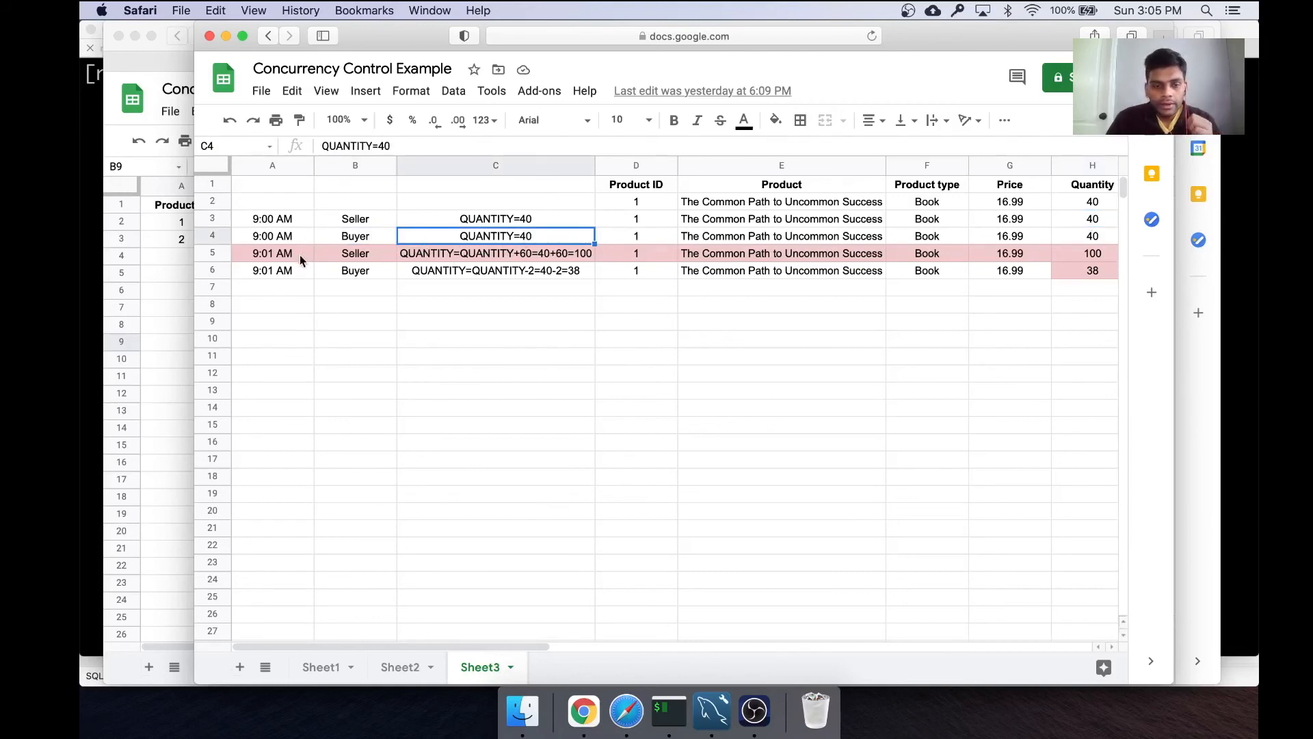
click(273, 218)
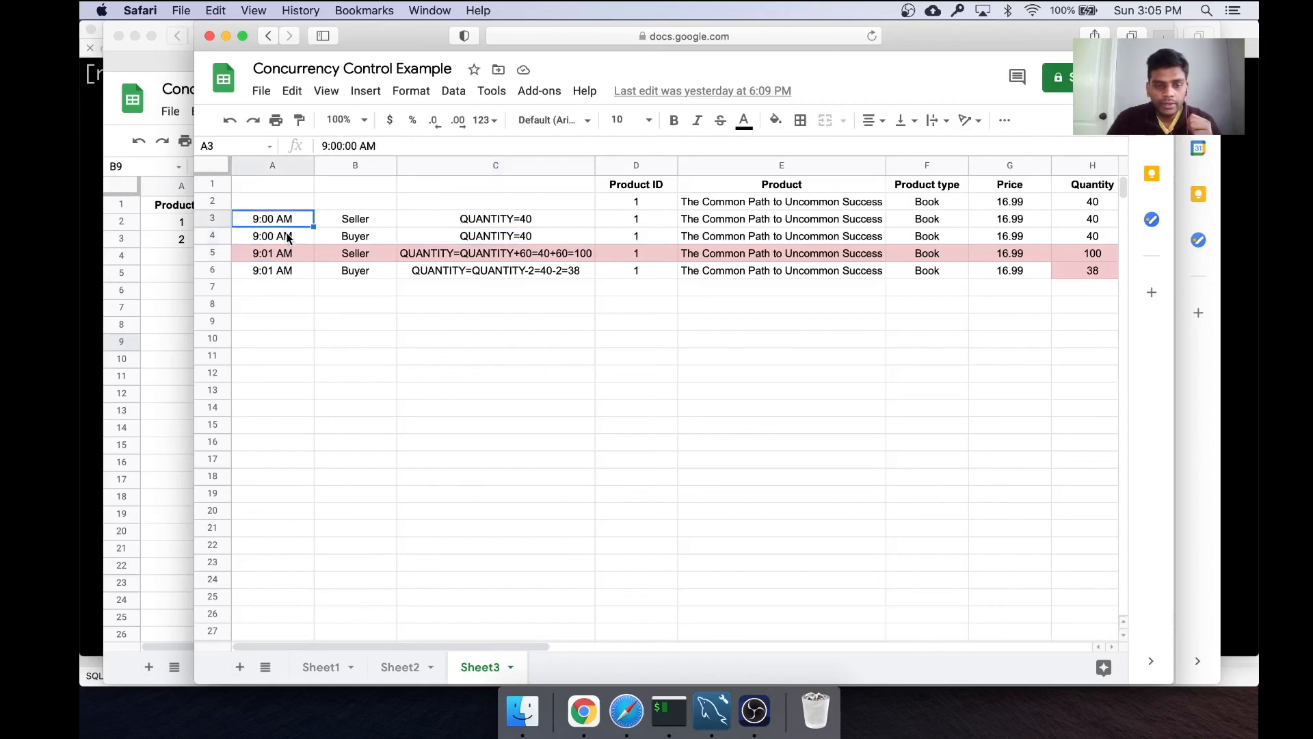
click(272, 253)
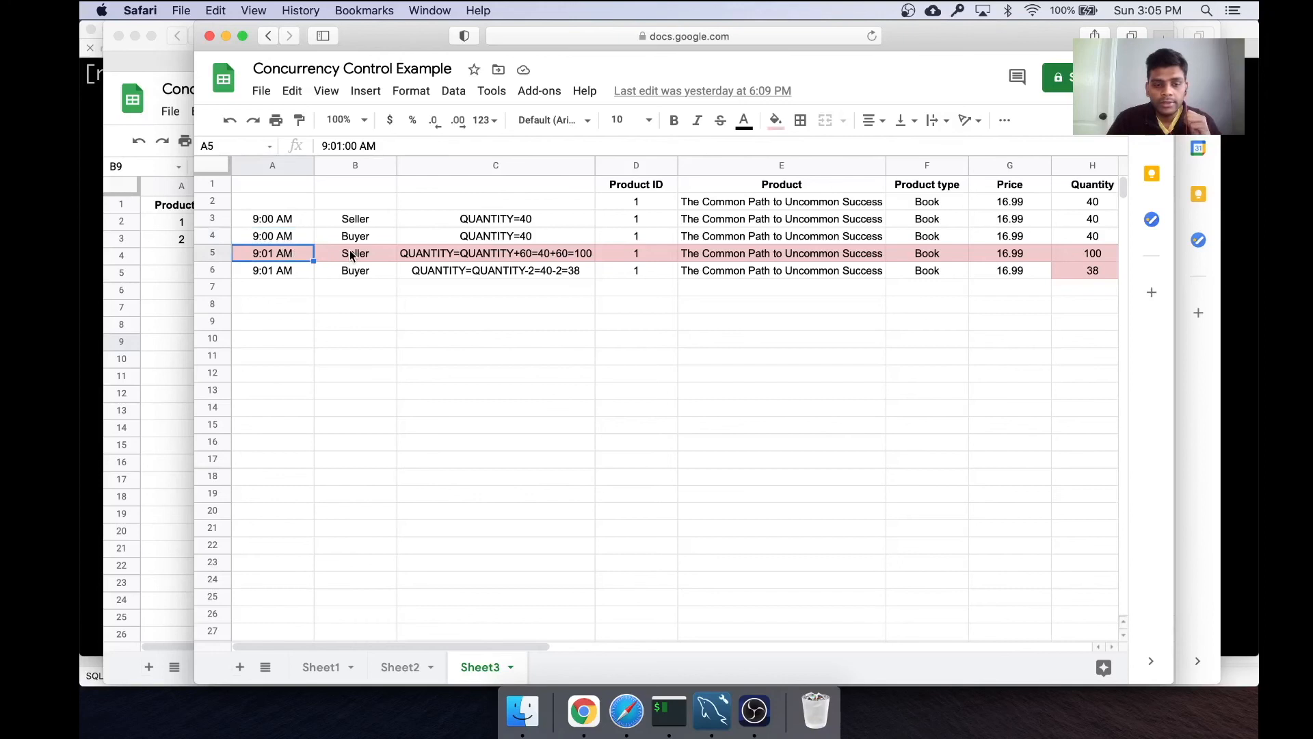
click(354, 254)
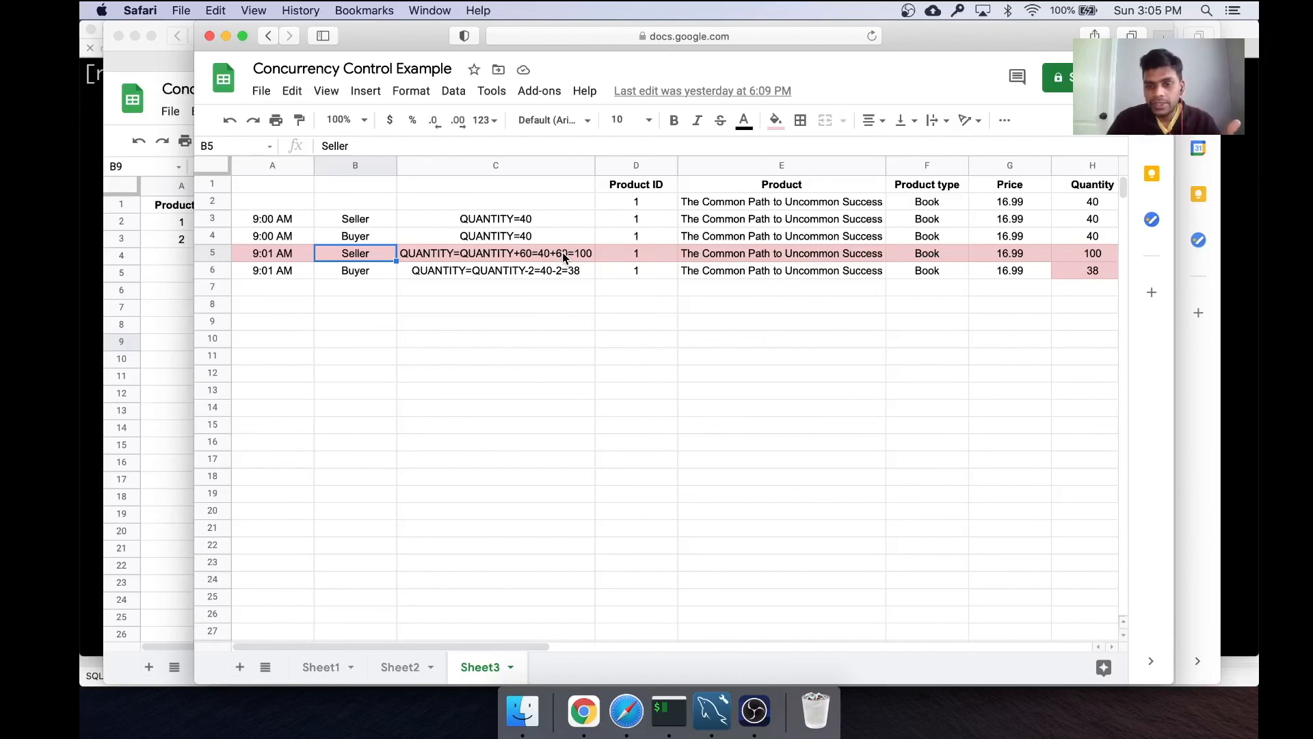
click(355, 270)
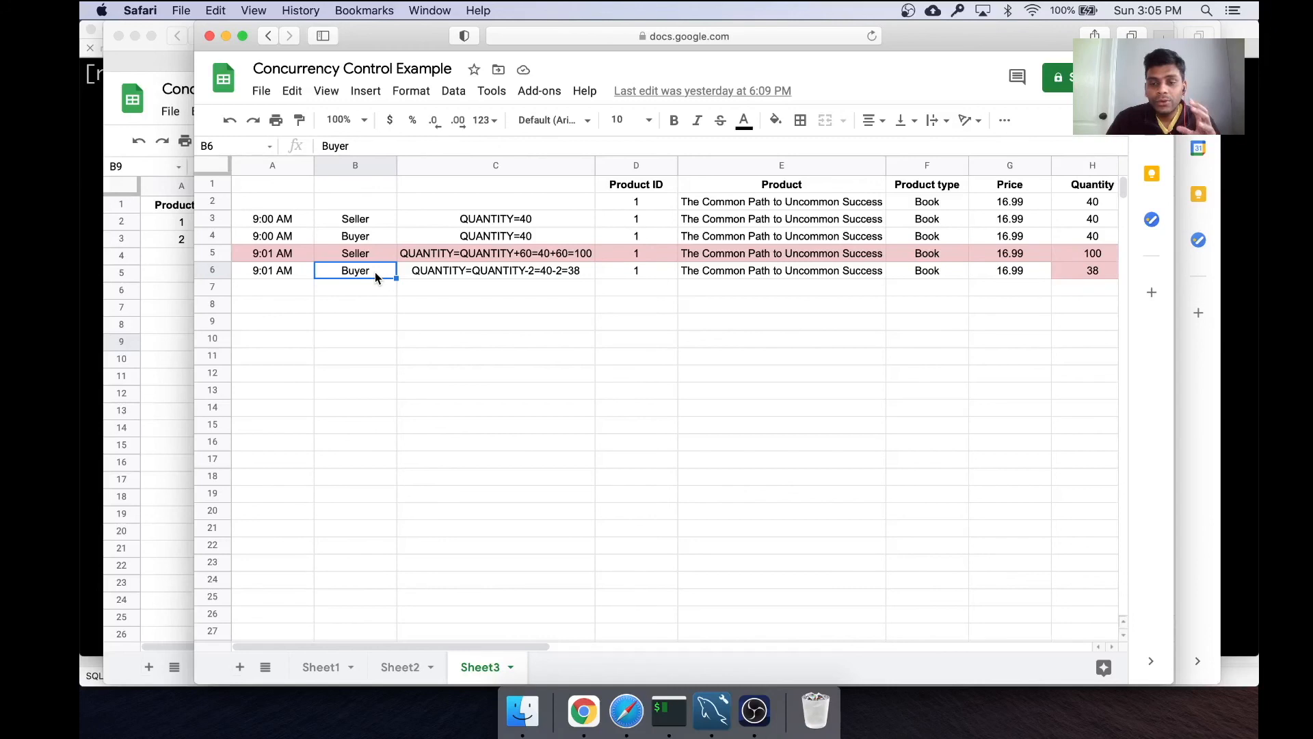
click(495, 269)
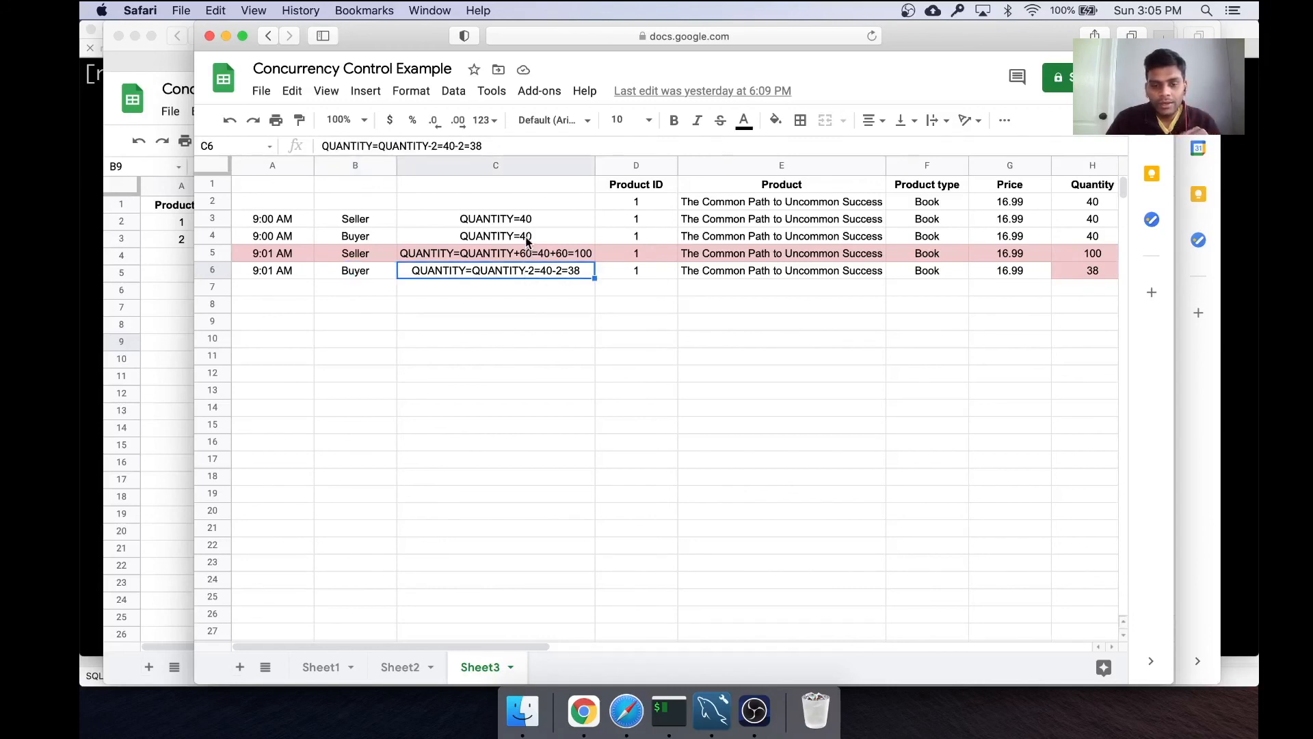
click(494, 235)
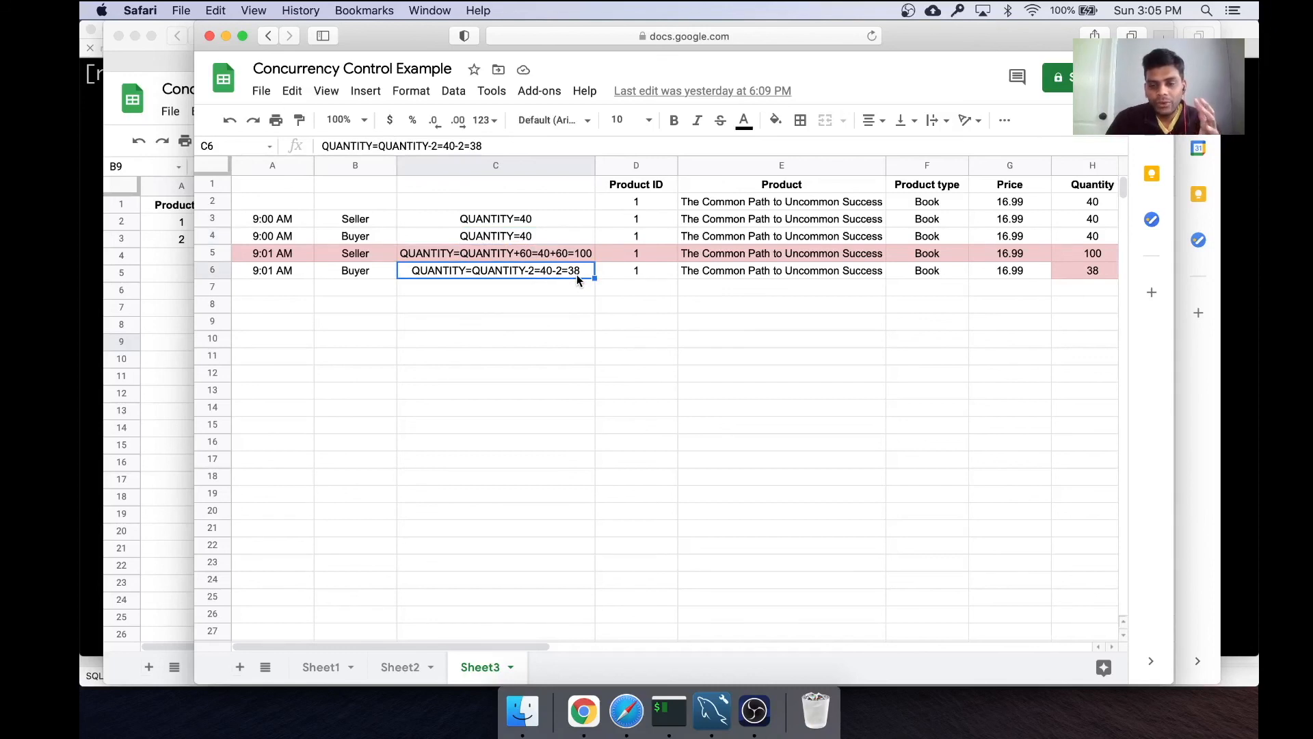
mouse_move(1073, 291)
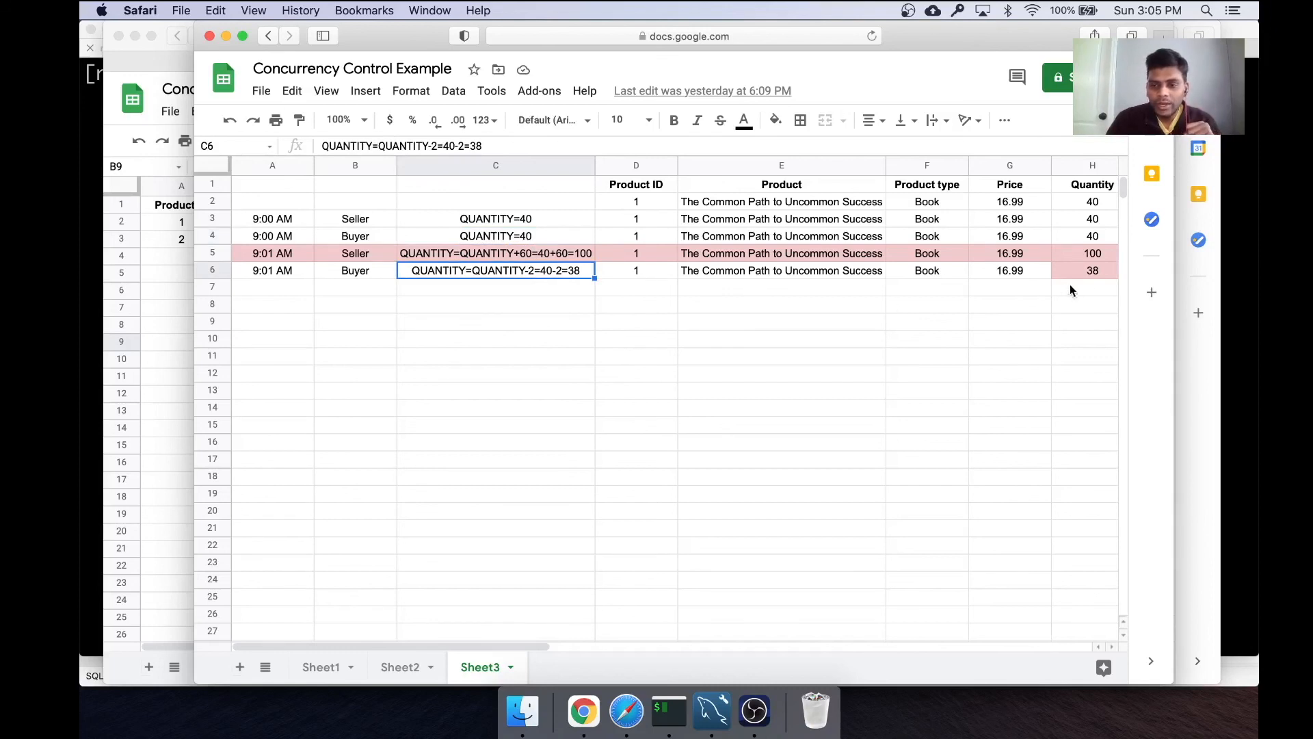
click(1091, 270)
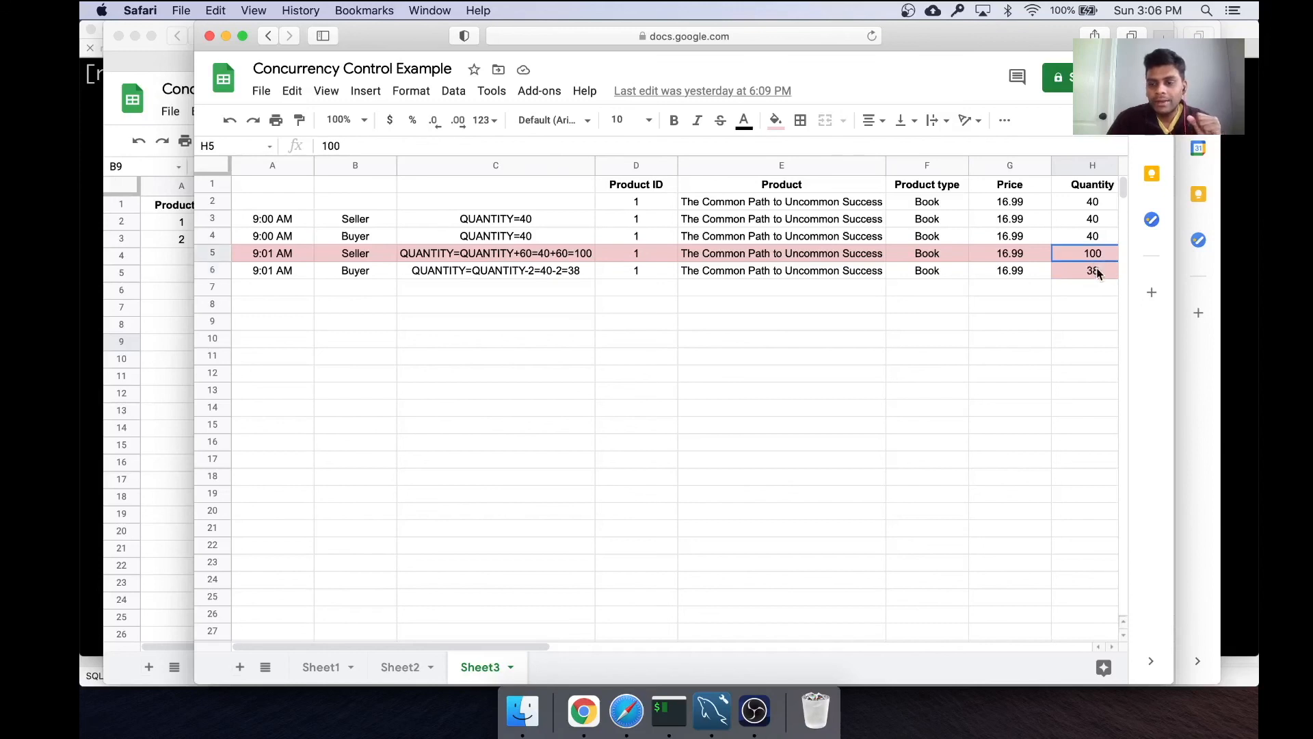
click(1092, 271)
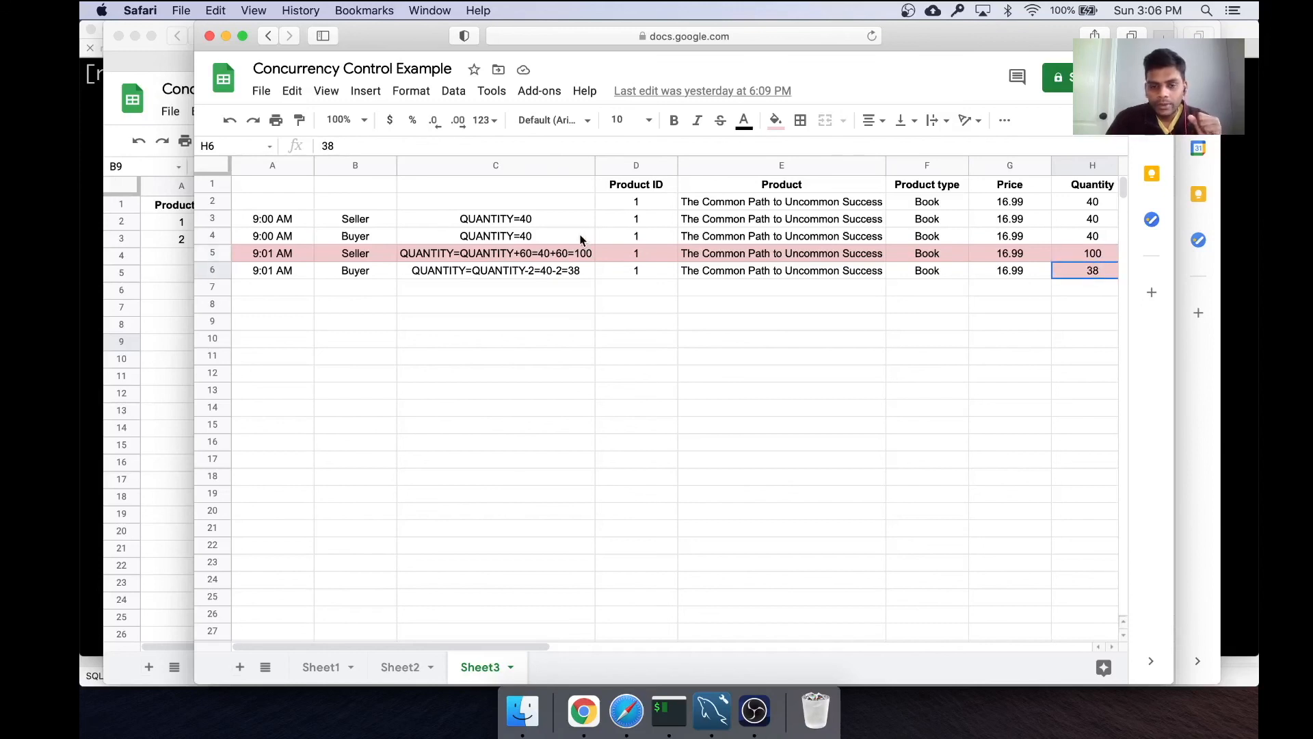
click(495, 236)
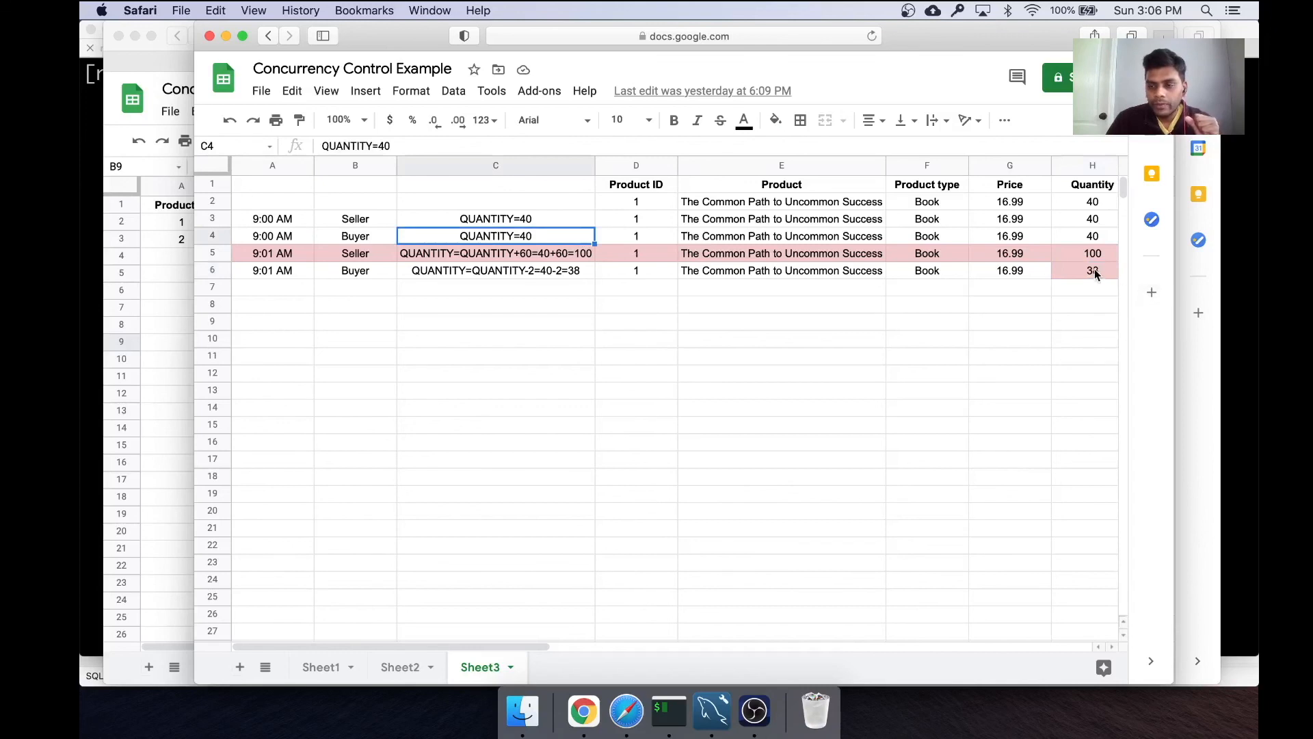
click(1092, 270)
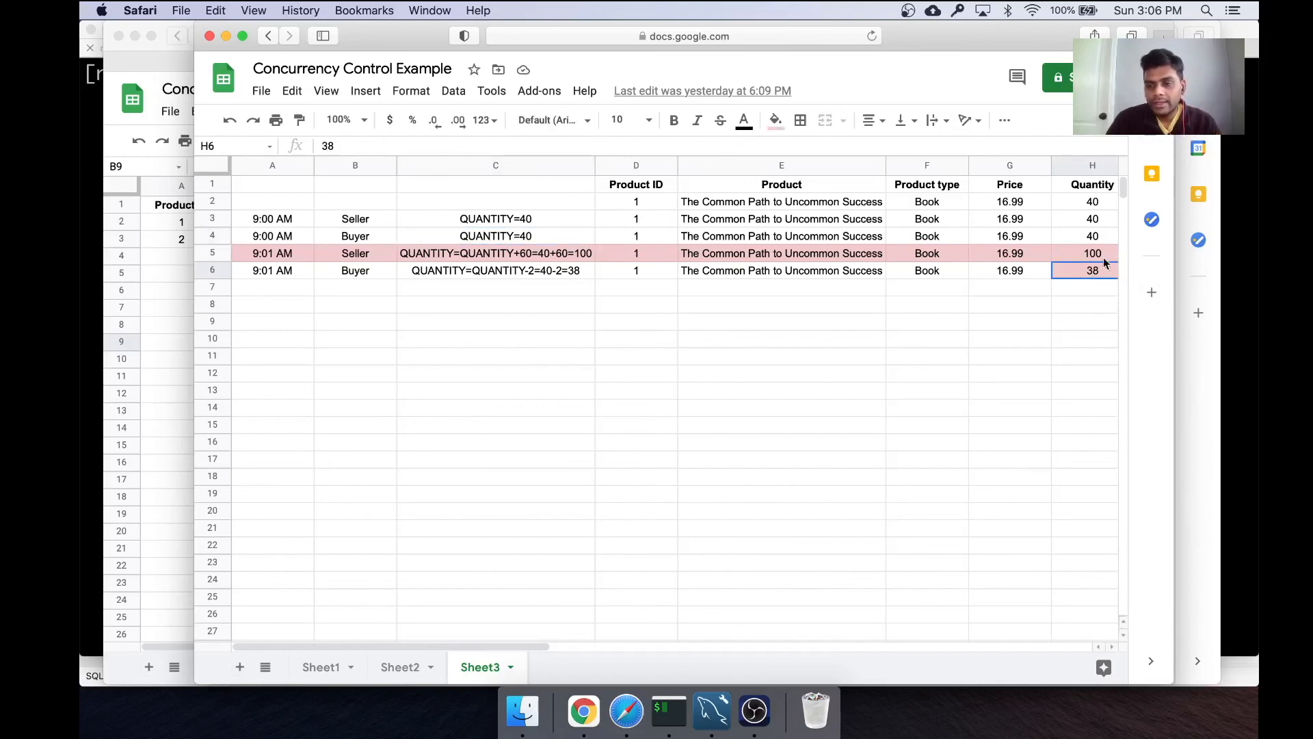
click(1092, 253)
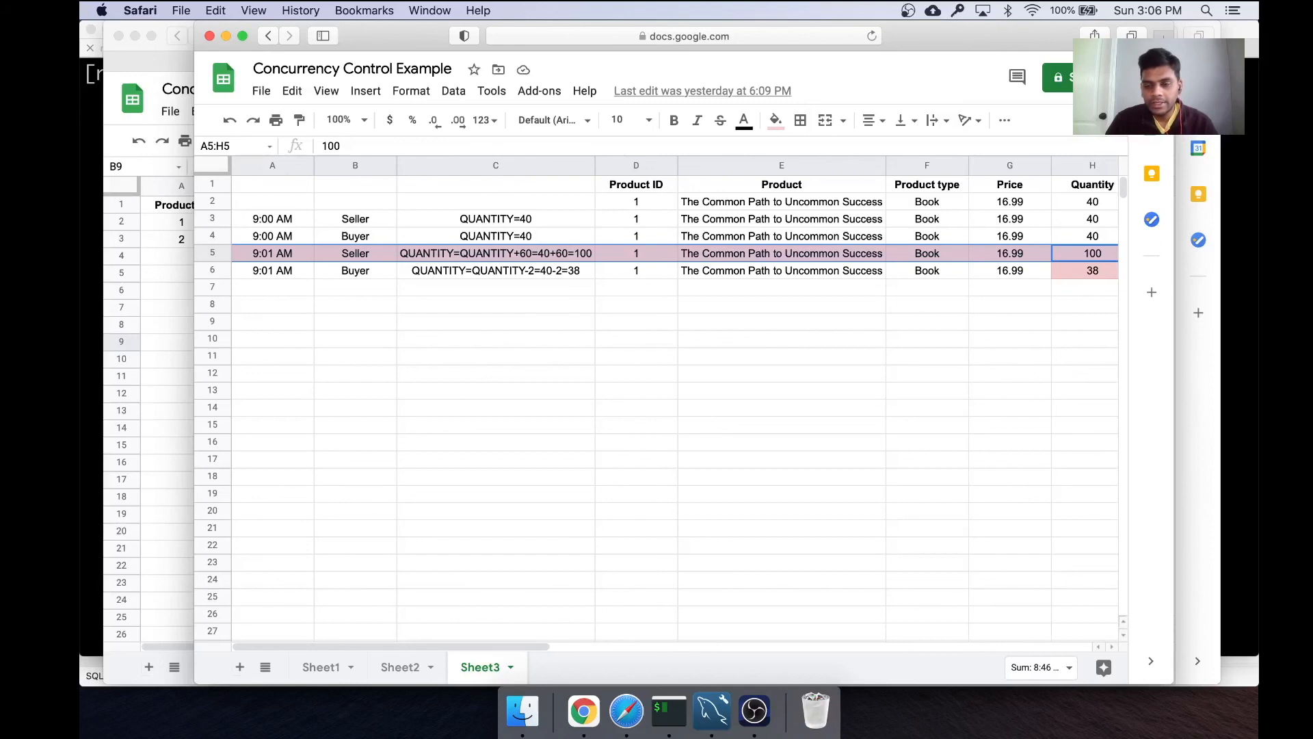
click(1092, 269)
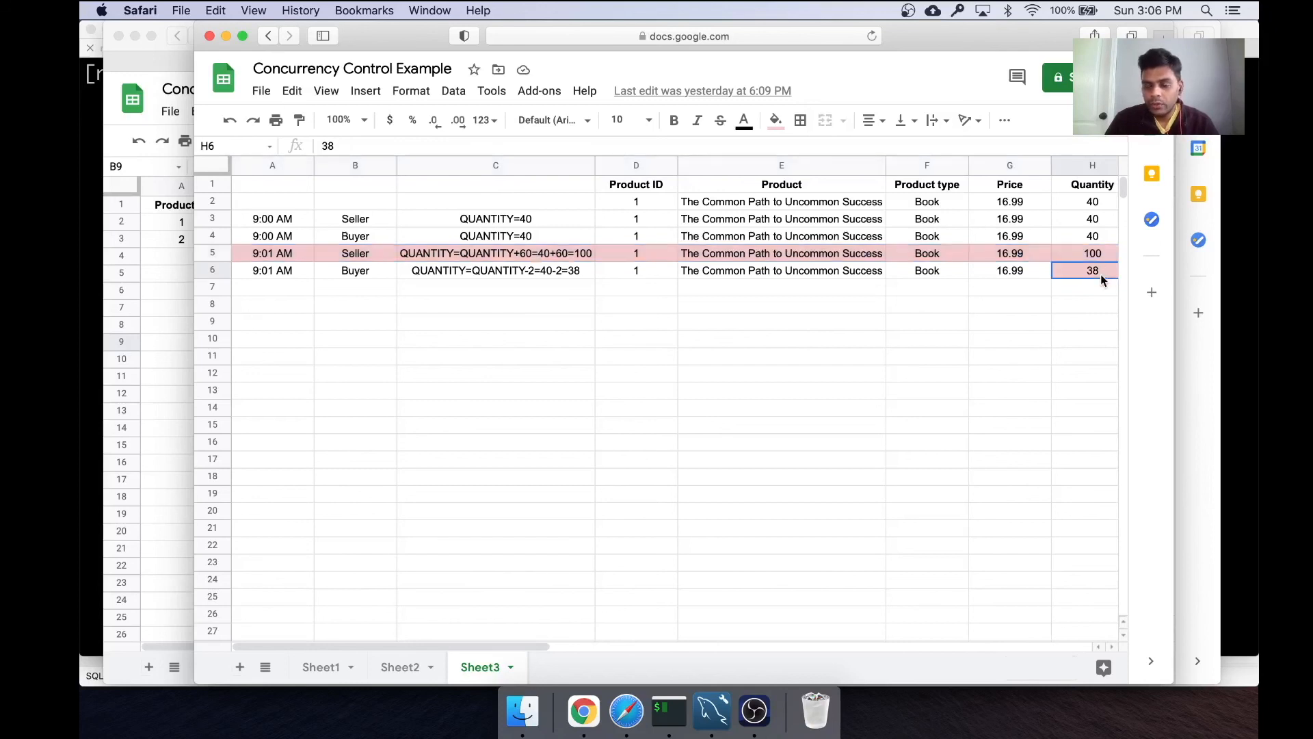